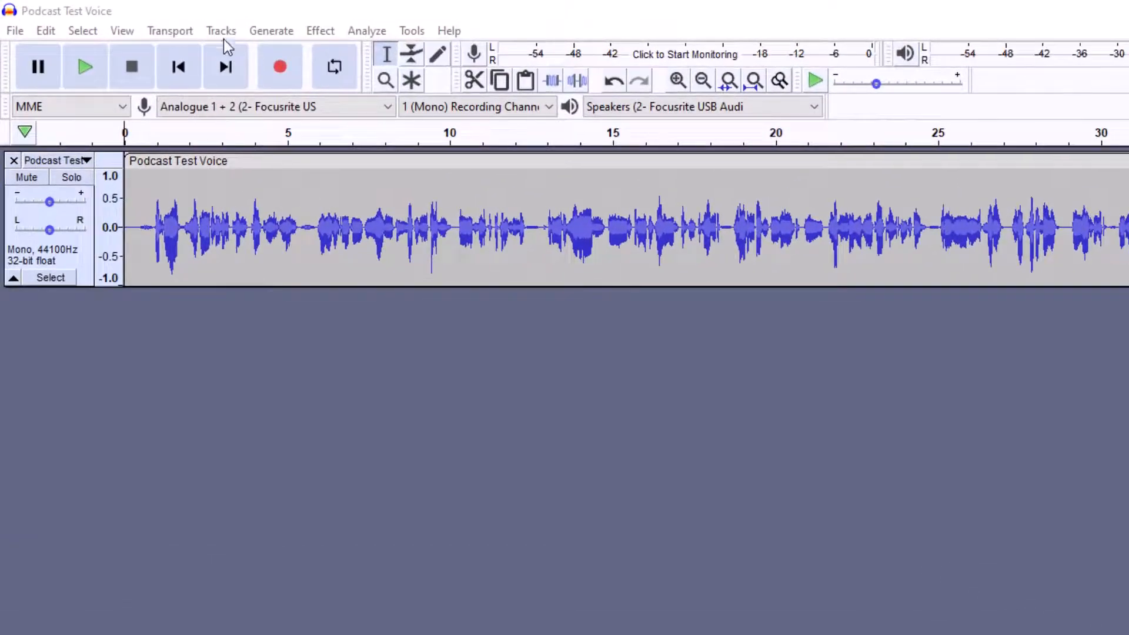
# Step: Paste the Podcast Test Voice recording into a new stereo track and delete the mono original
pyautogui.click(220, 30)
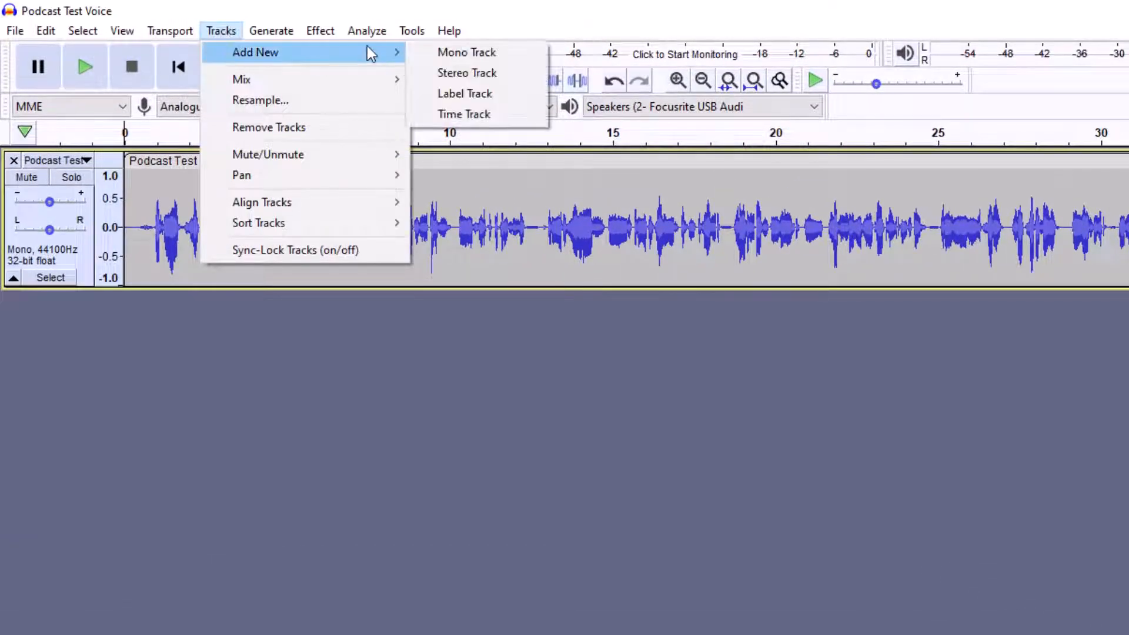
pyautogui.click(467, 73)
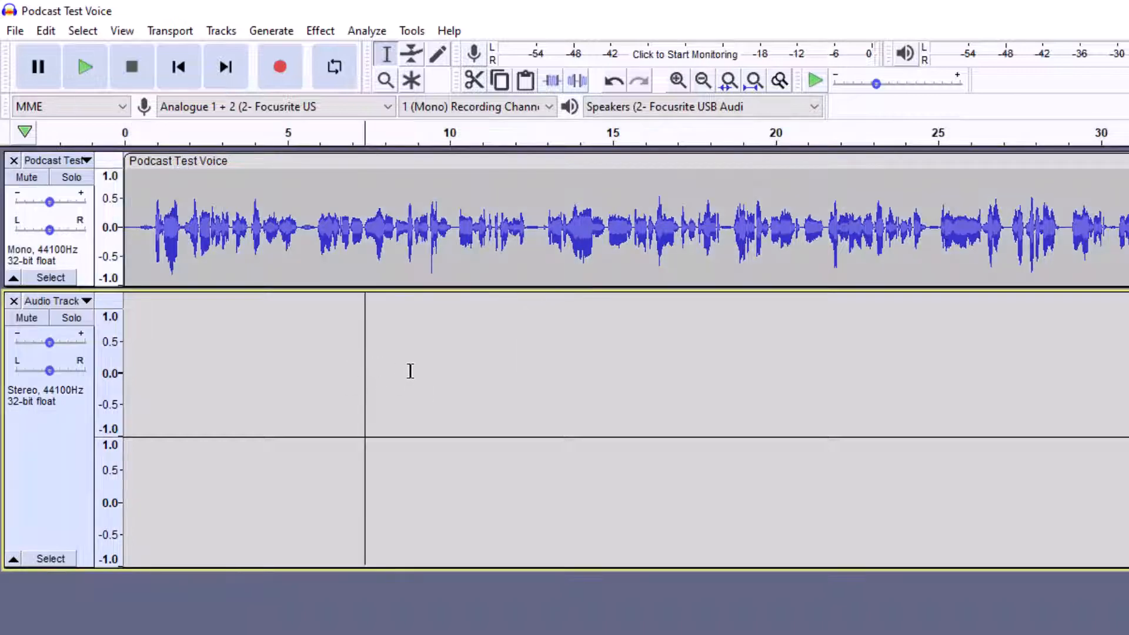
pyautogui.rightClick(410, 371)
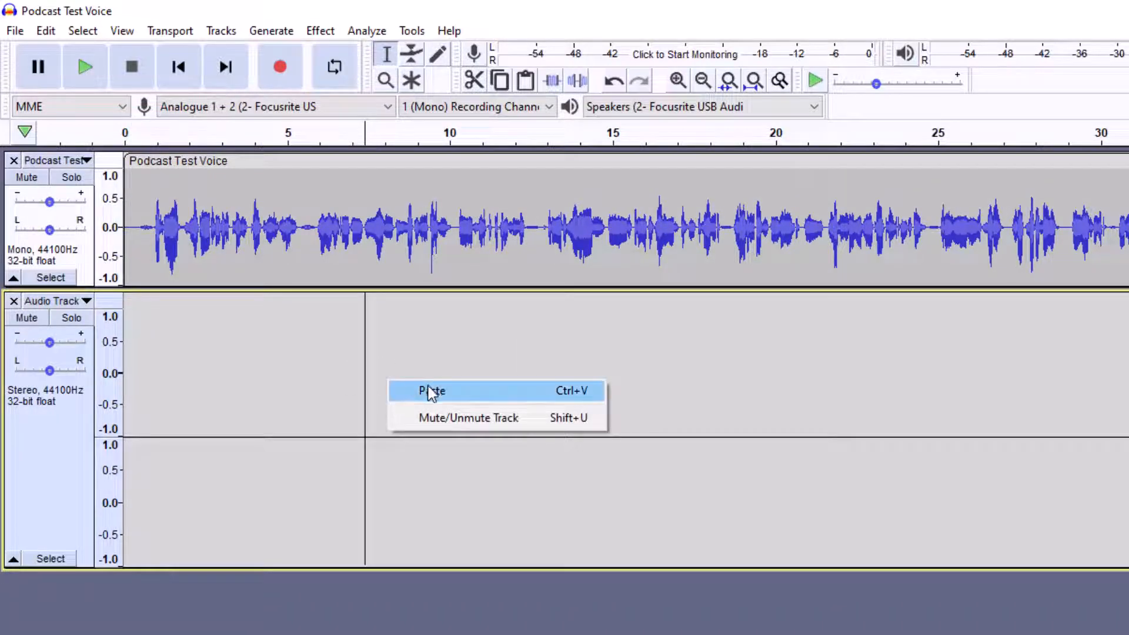
pyautogui.click(430, 390)
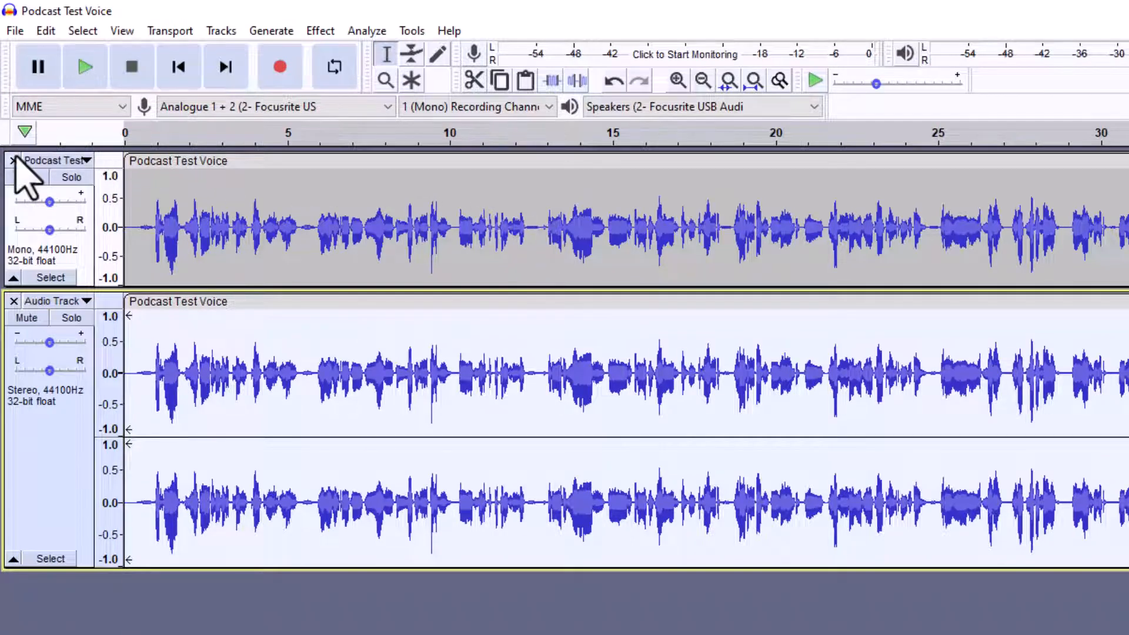
pyautogui.click(13, 160)
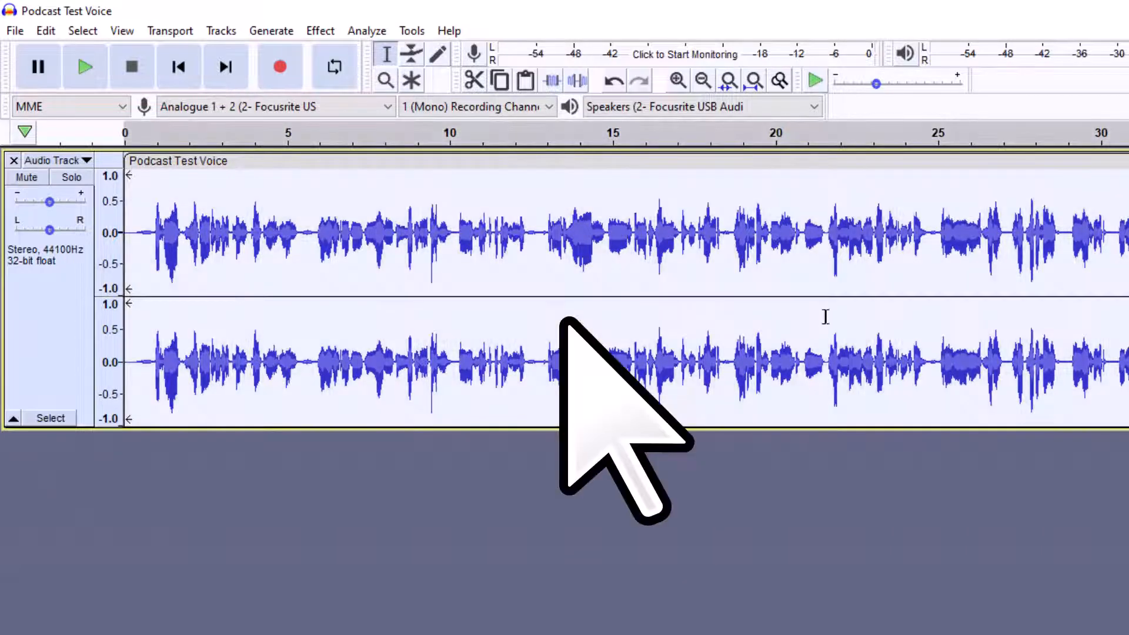
pyautogui.moveTo(366, 30)
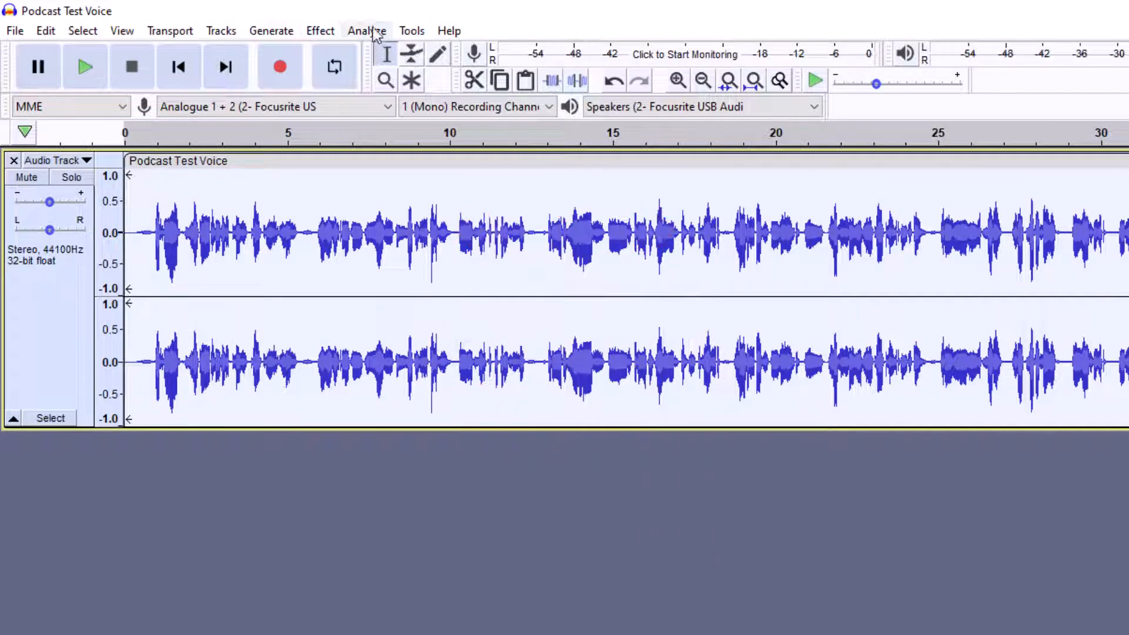
# Step: Apply Loudness Normalization with perceived loudness at -16.0 LUFS to the stereo voice track
pyautogui.click(320, 30)
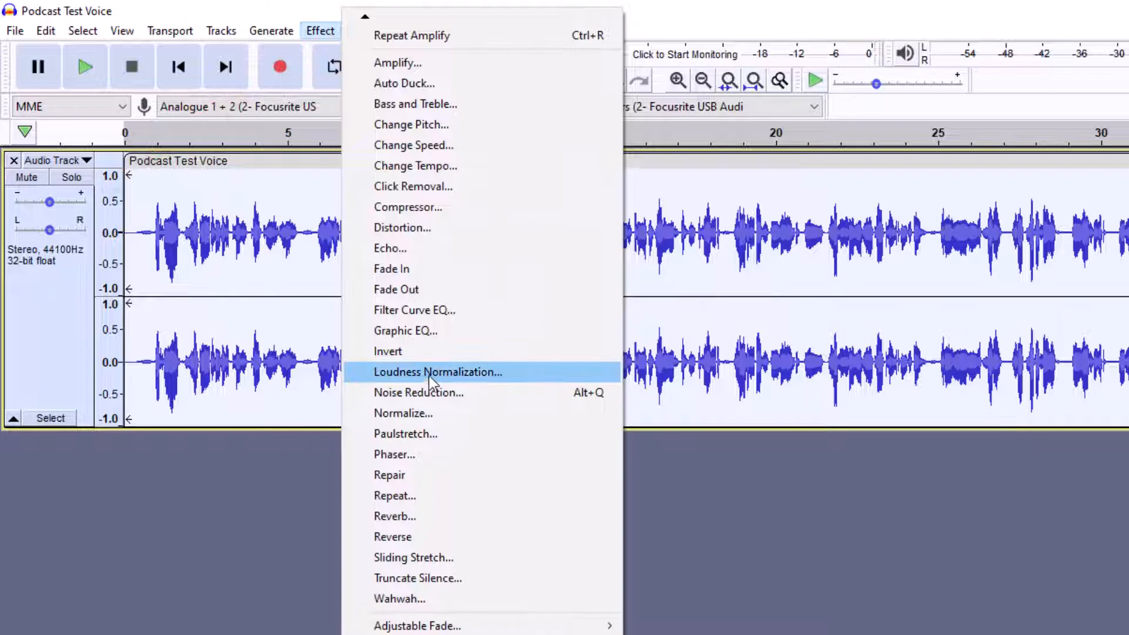
pyautogui.click(437, 371)
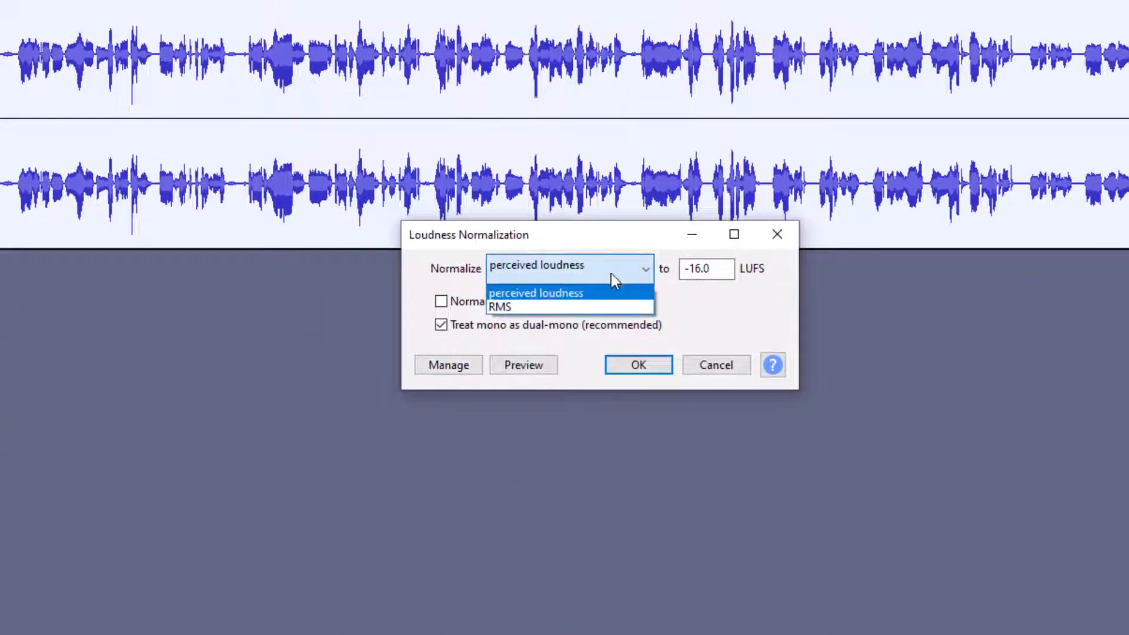
pyautogui.click(535, 292)
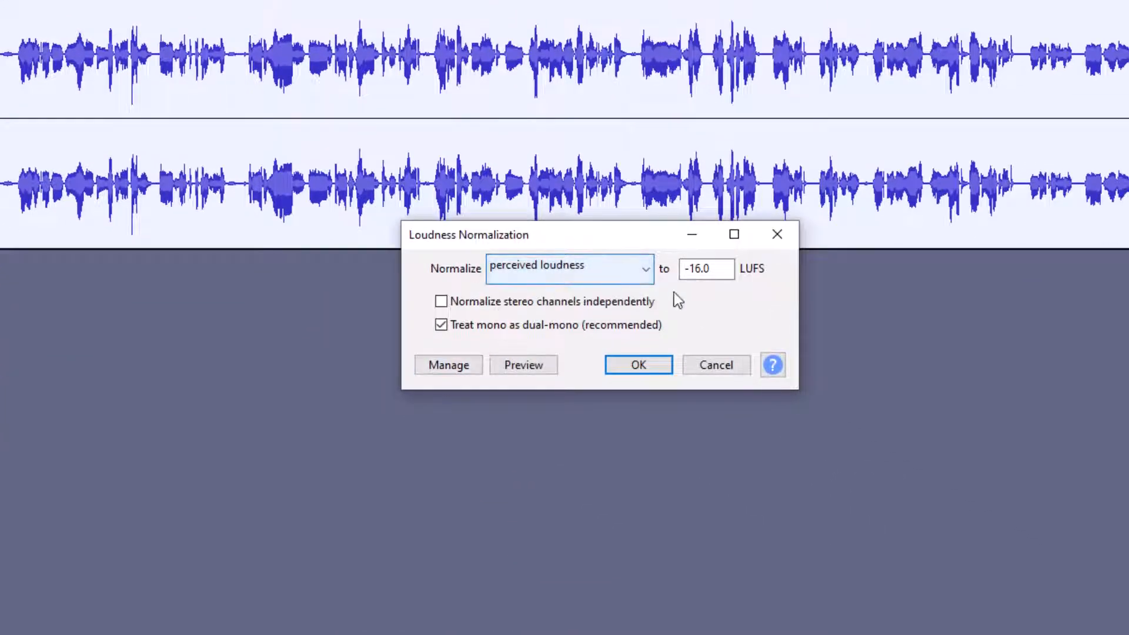
pyautogui.click(705, 268)
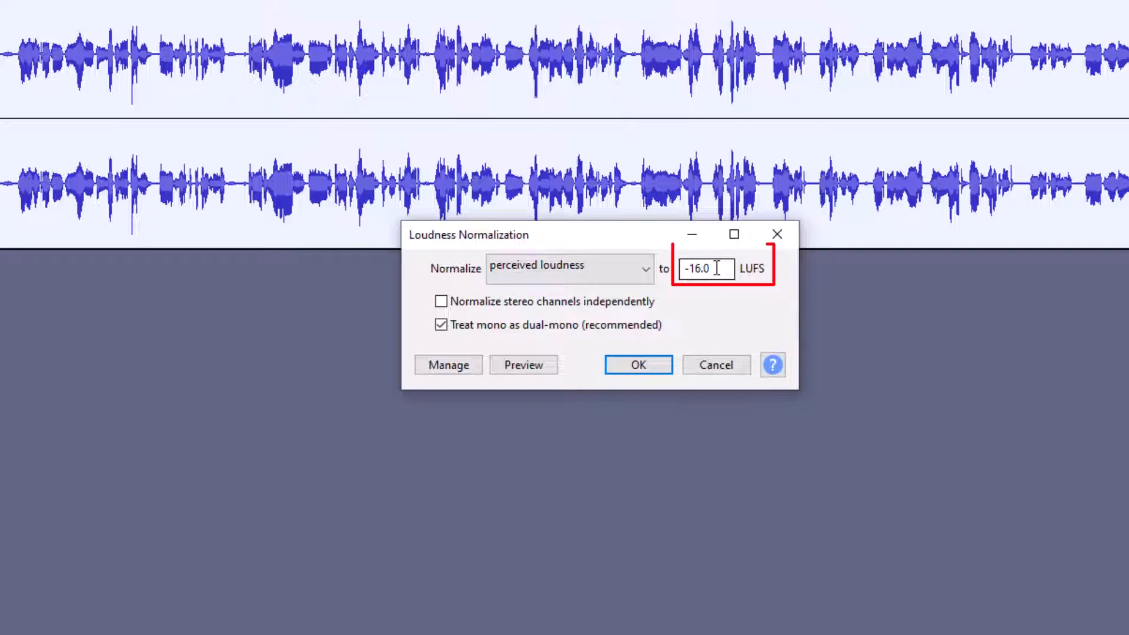
pyautogui.click(636, 364)
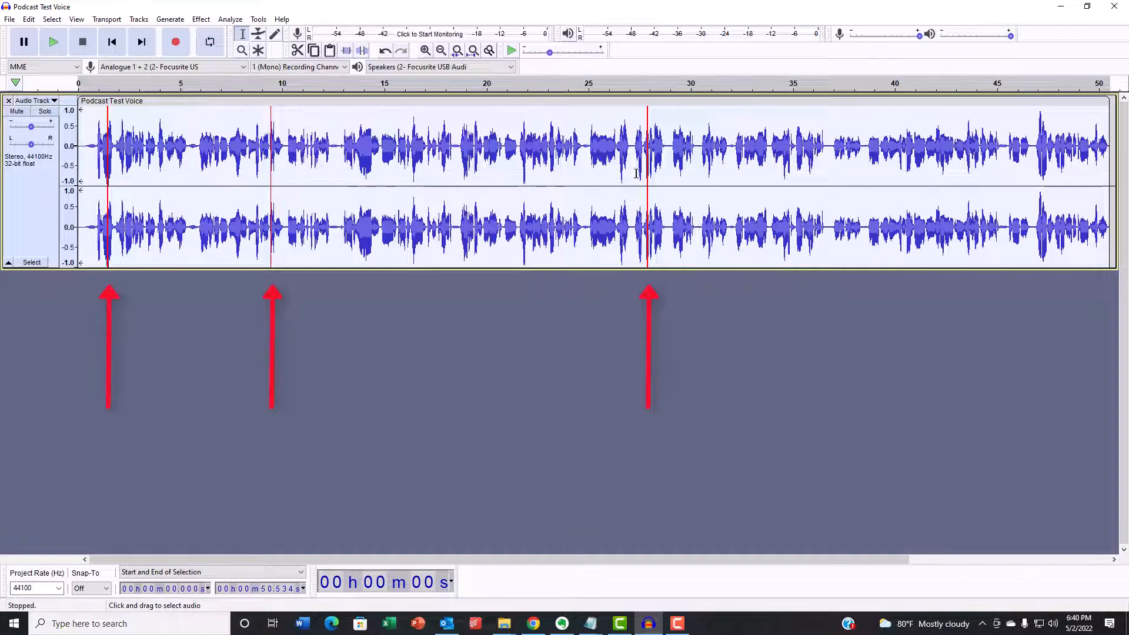
pyautogui.moveTo(141, 182)
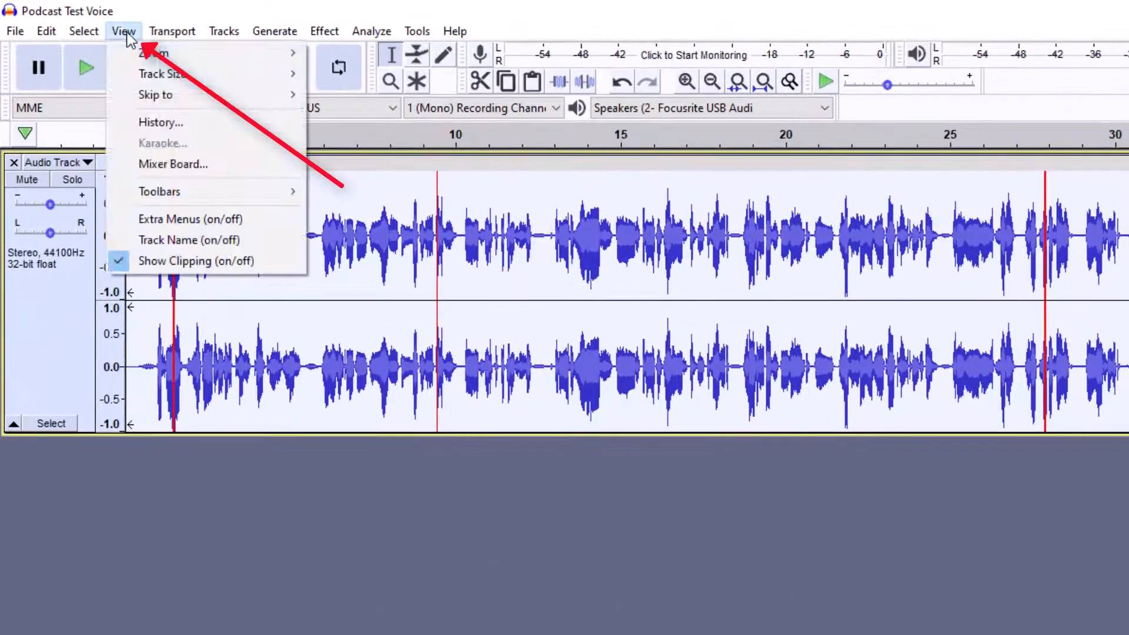
pyautogui.moveTo(157, 281)
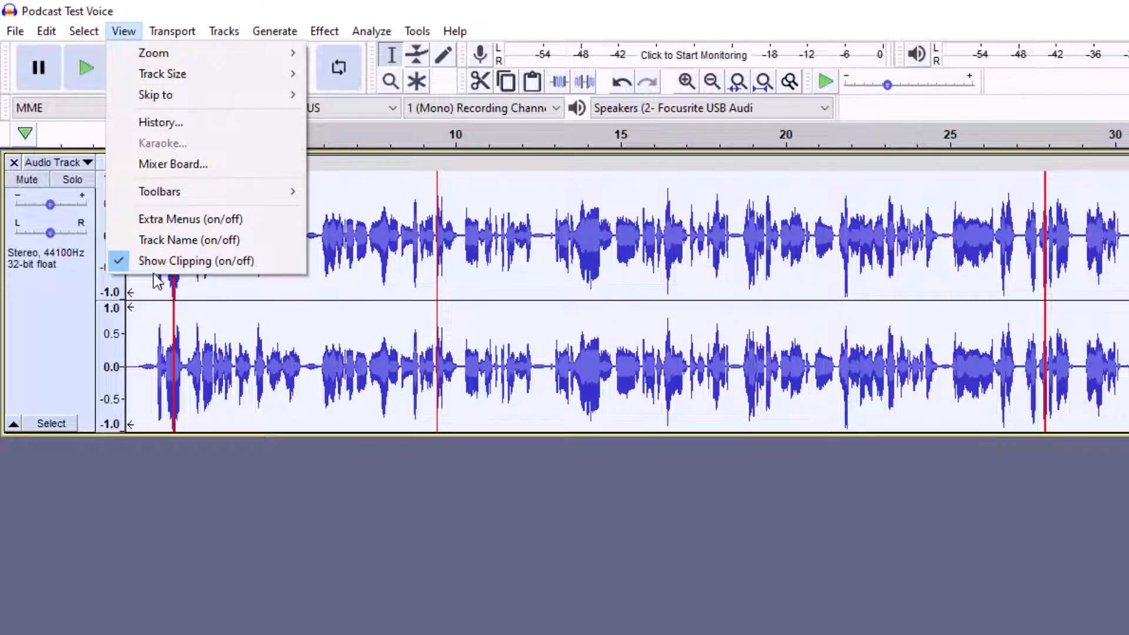
pyautogui.moveTo(196, 261)
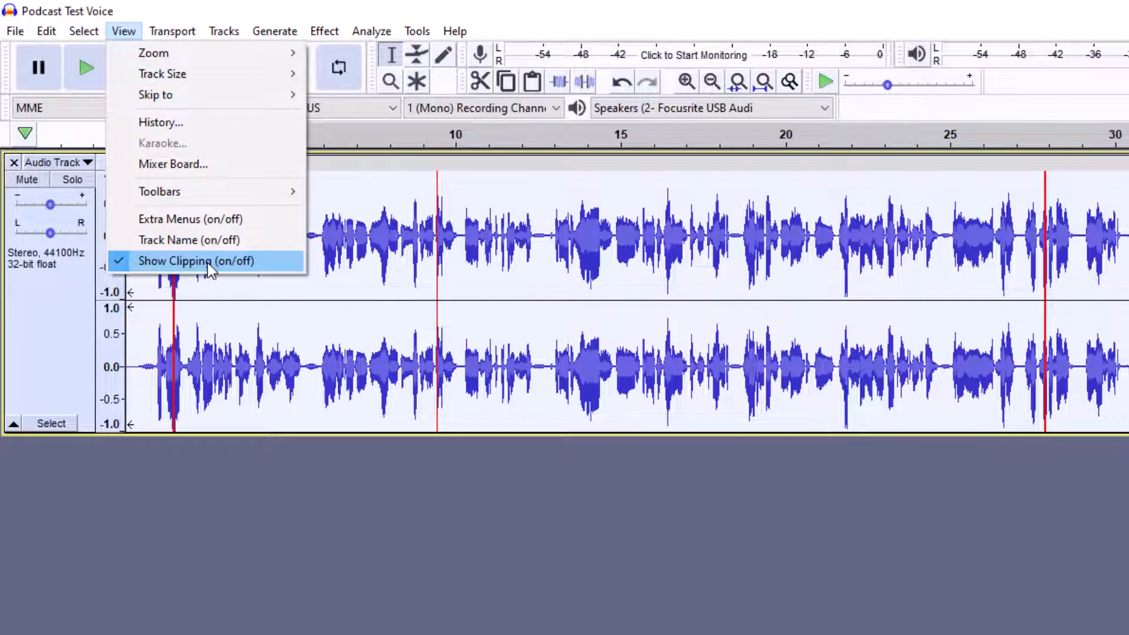
# Step: Enable Show Clipping in the View menu
pyautogui.click(196, 261)
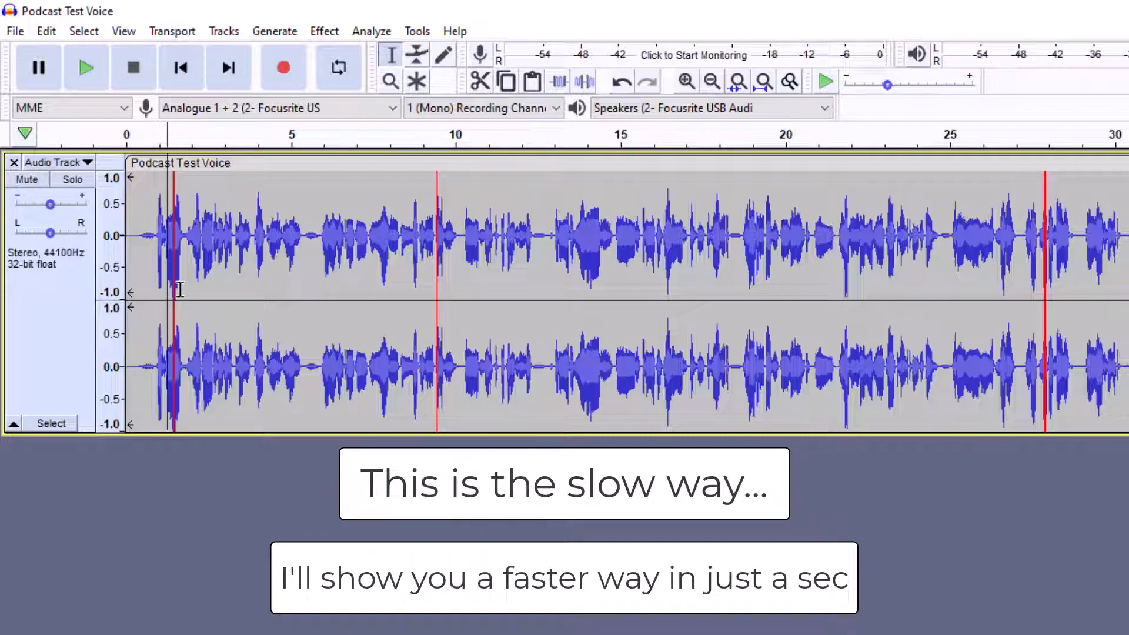
# Step: Amplify the clipped spike near 1.45 s by -1.2 dB
pyautogui.scroll(3)
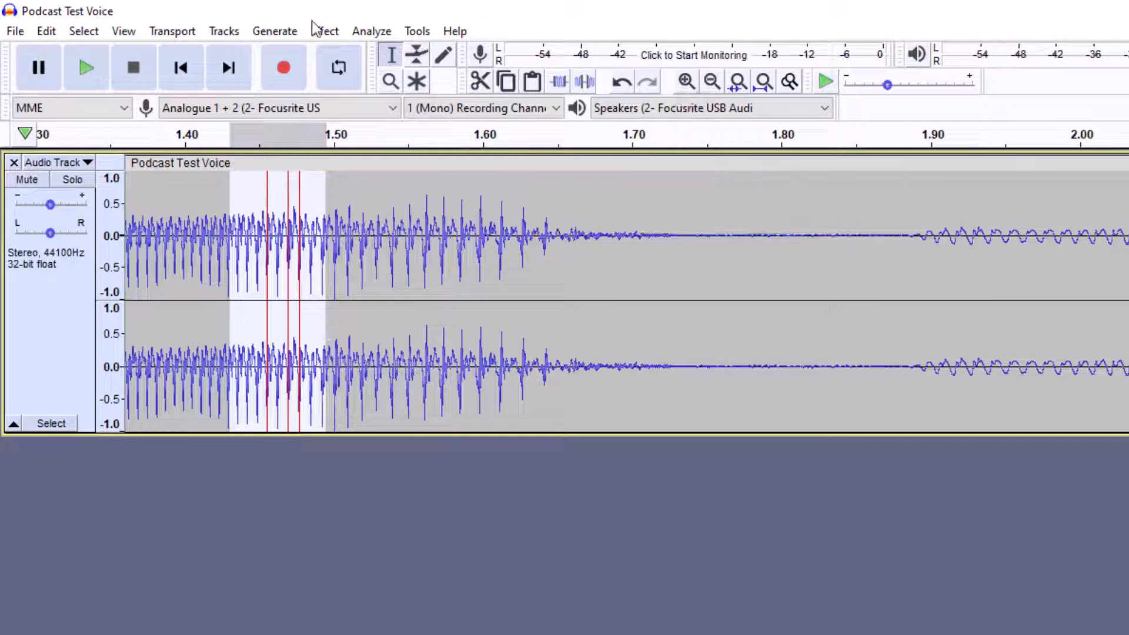
pyautogui.click(324, 31)
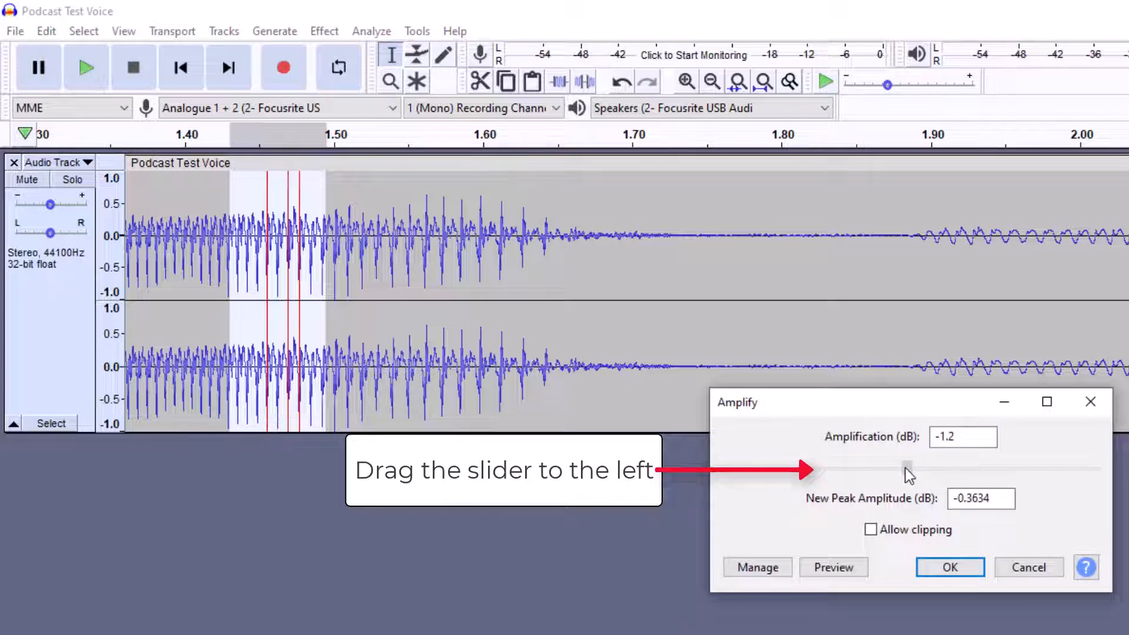
pyautogui.click(949, 567)
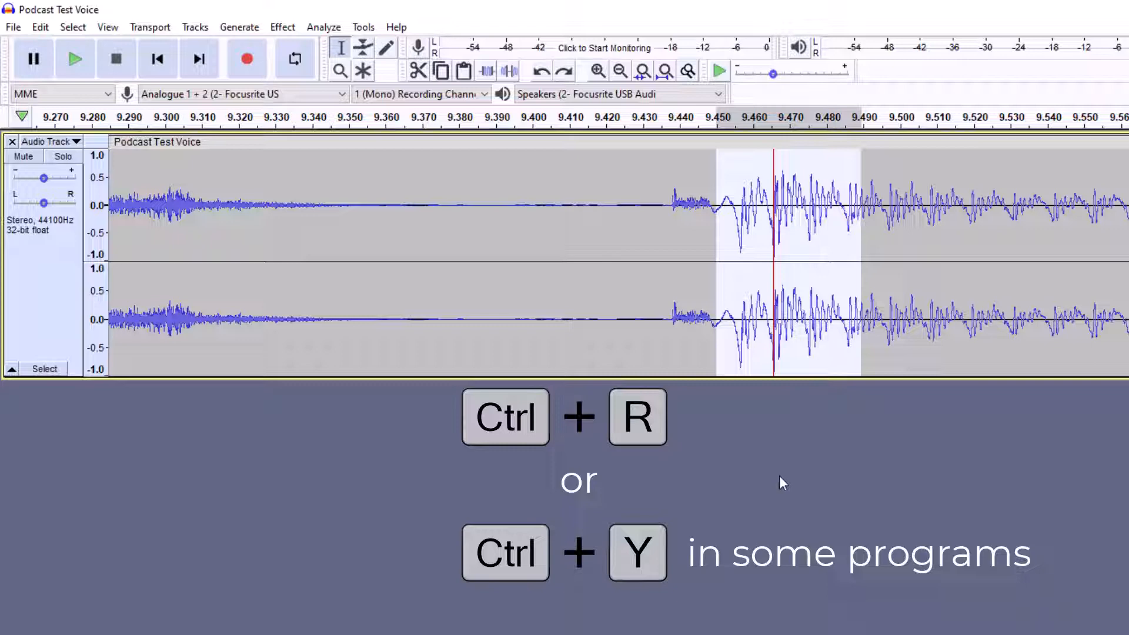
# Step: Repeat the -1.2 dB Amplify with Ctrl+R on clipped peaks near 9.47 s and 27.9 s
pyautogui.press('ctrl+r')
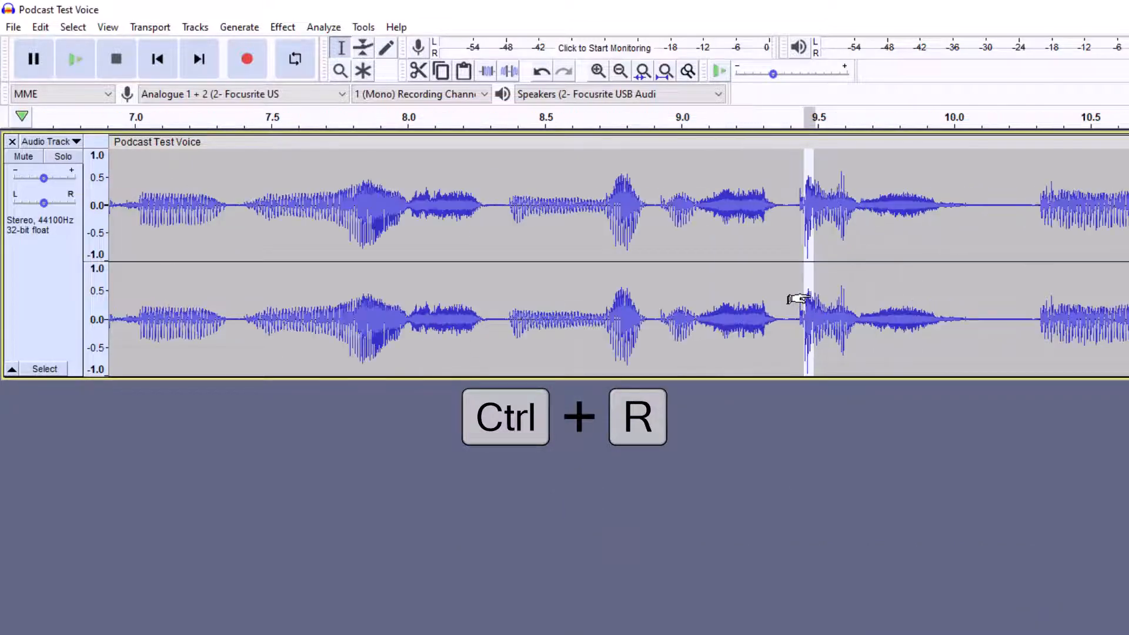
pyautogui.press('Ctrl+R')
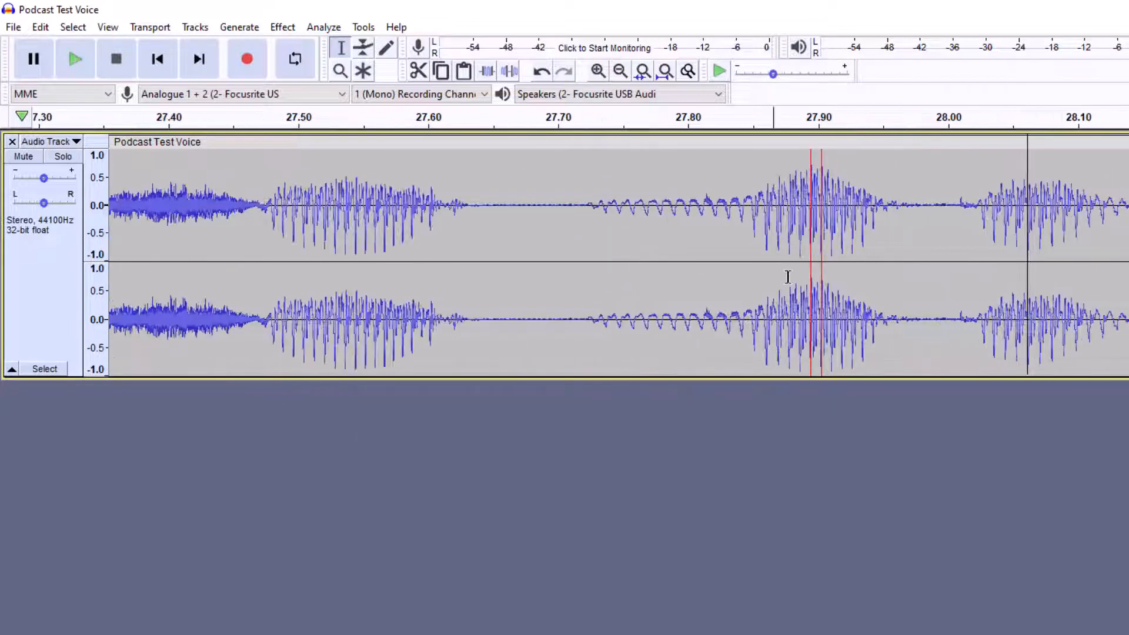
pyautogui.press('ctrl+r')
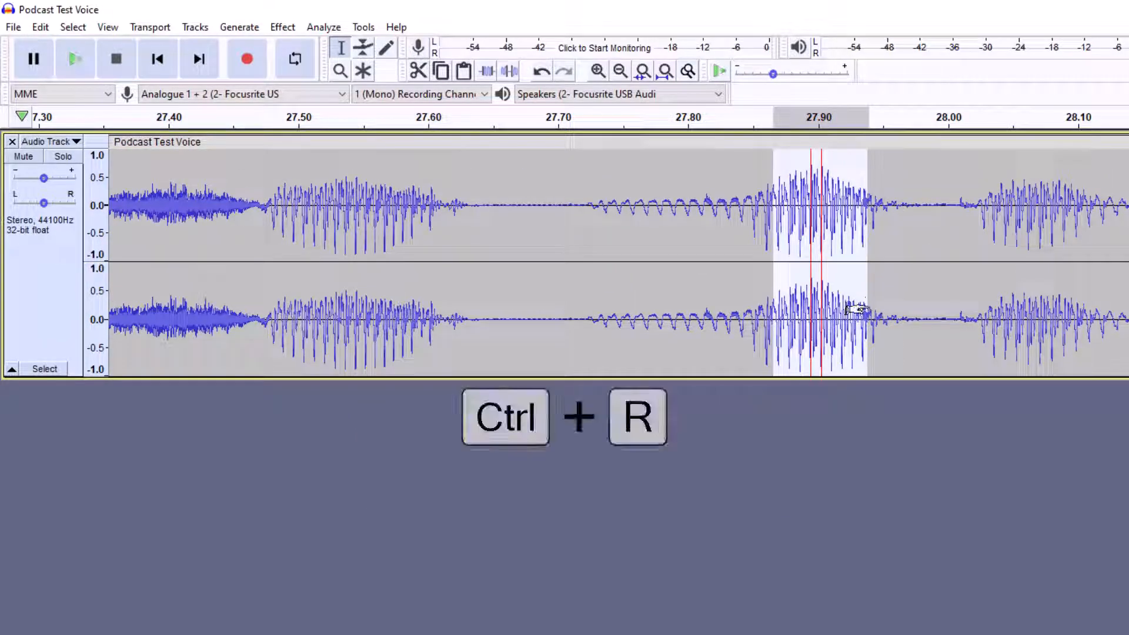
pyautogui.press('ctrl+r')
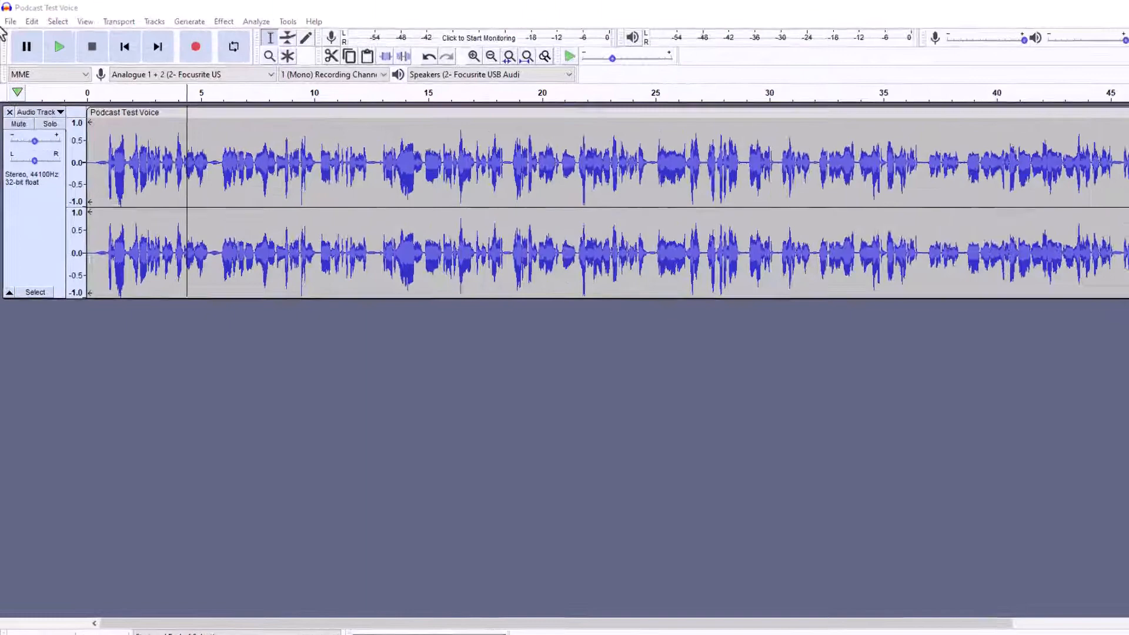
# Step: Export the voice as MP3 'Podcast Test Voice-Audacity', accepting the metadata tags
pyautogui.click(10, 20)
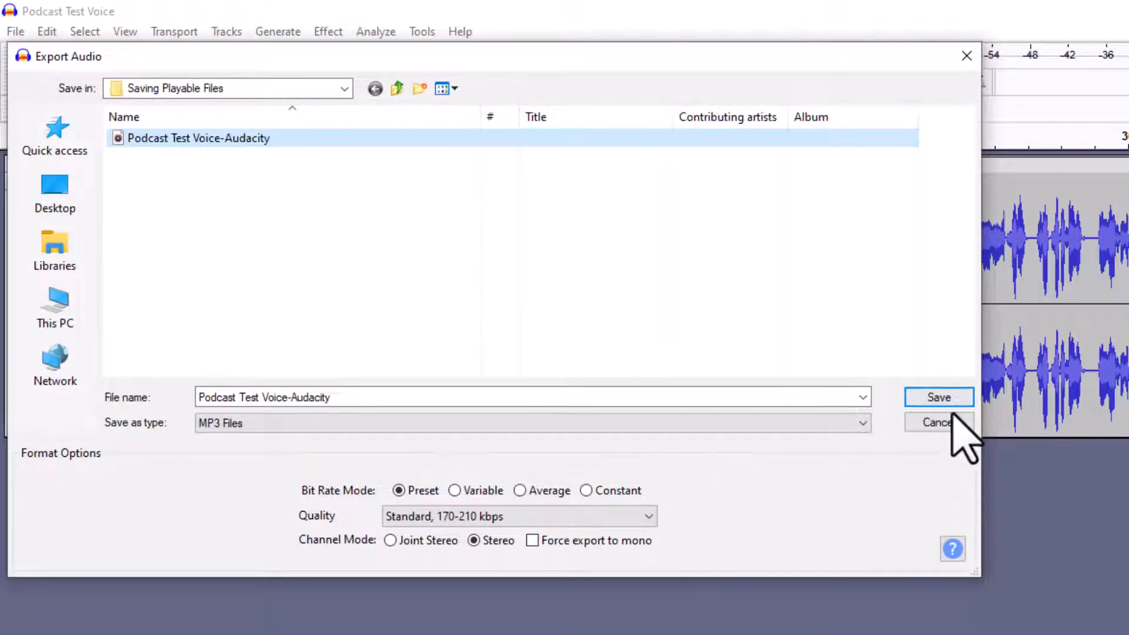
pyautogui.click(938, 397)
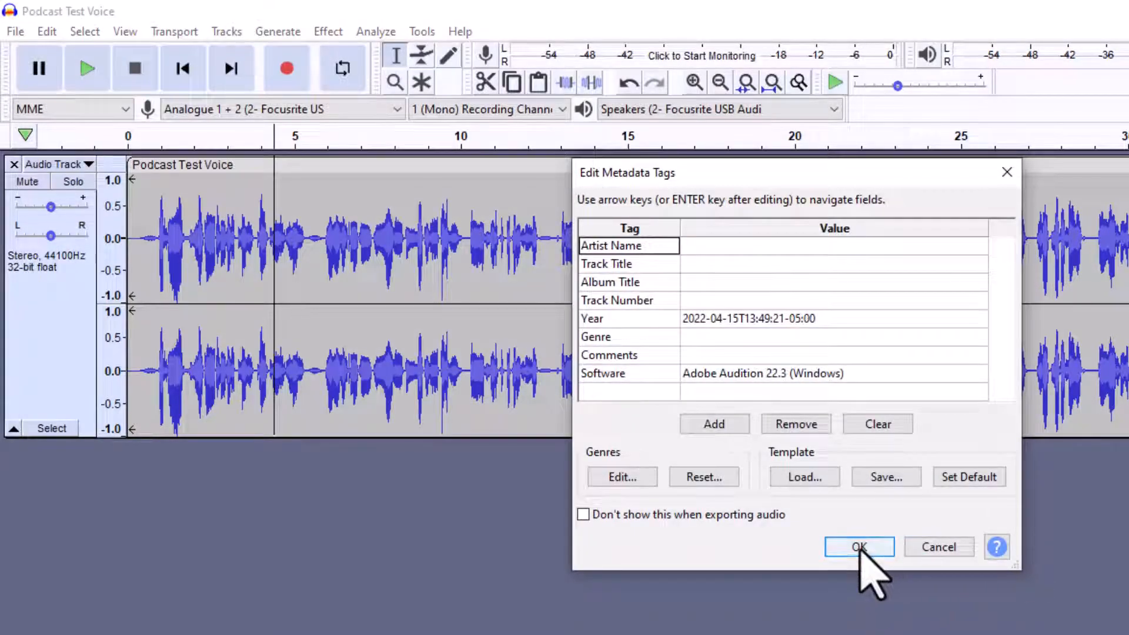
pyautogui.click(858, 546)
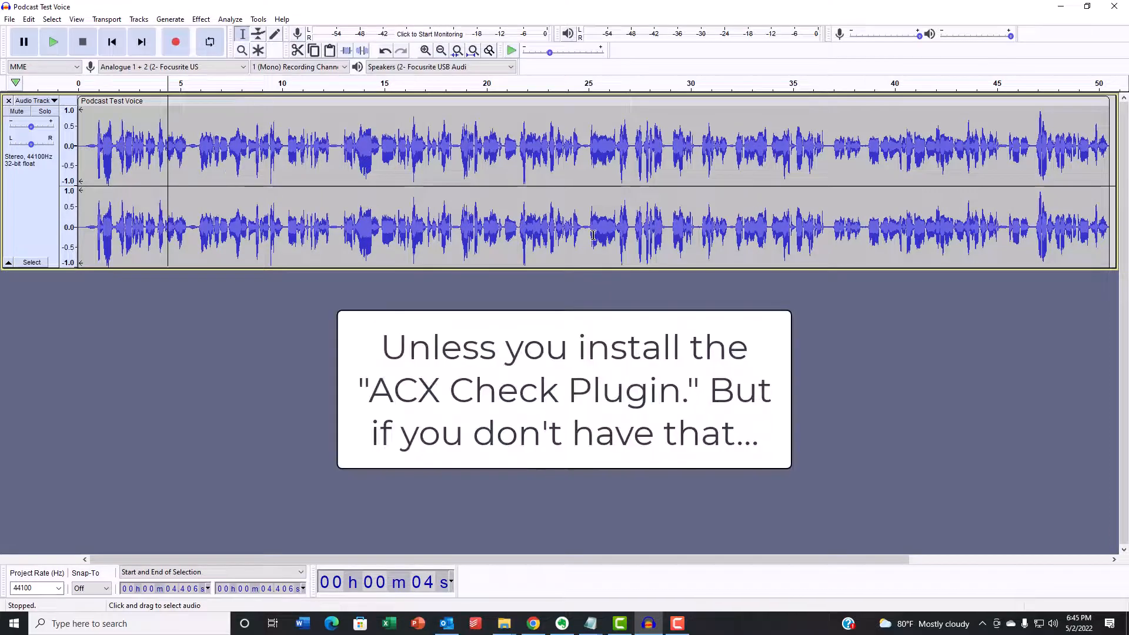
pyautogui.moveTo(670, 540)
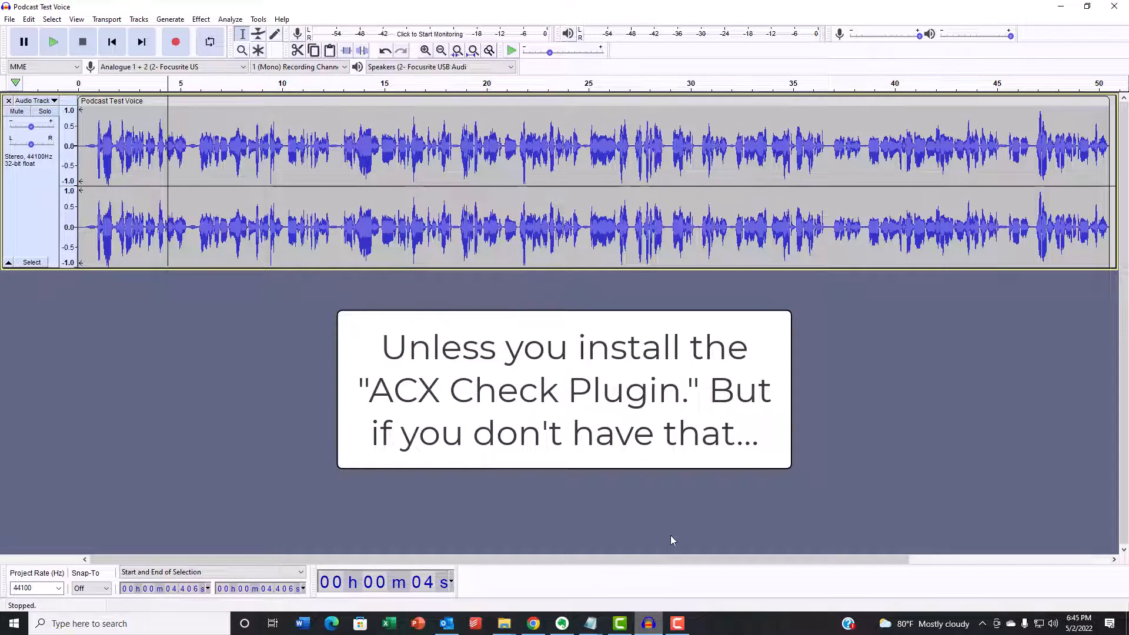
# Step: Upload Podcast Test Voice-Audacity.mp3 to loudness.info in Chrome and confirm -15.9 LUFS
pyautogui.click(533, 623)
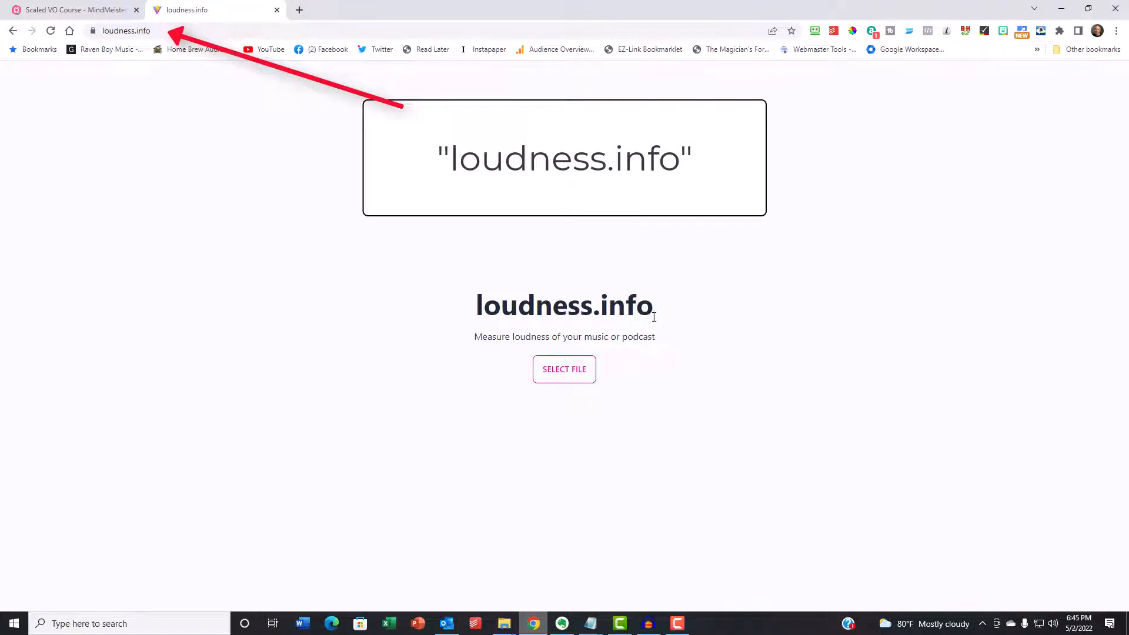
pyautogui.click(564, 369)
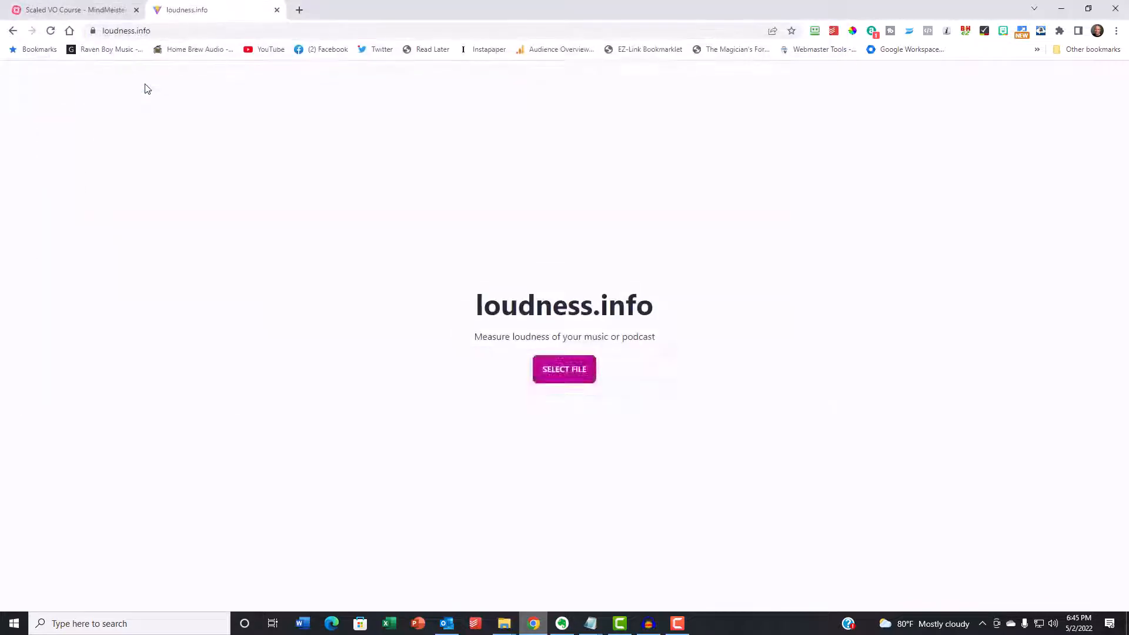
pyautogui.click(563, 368)
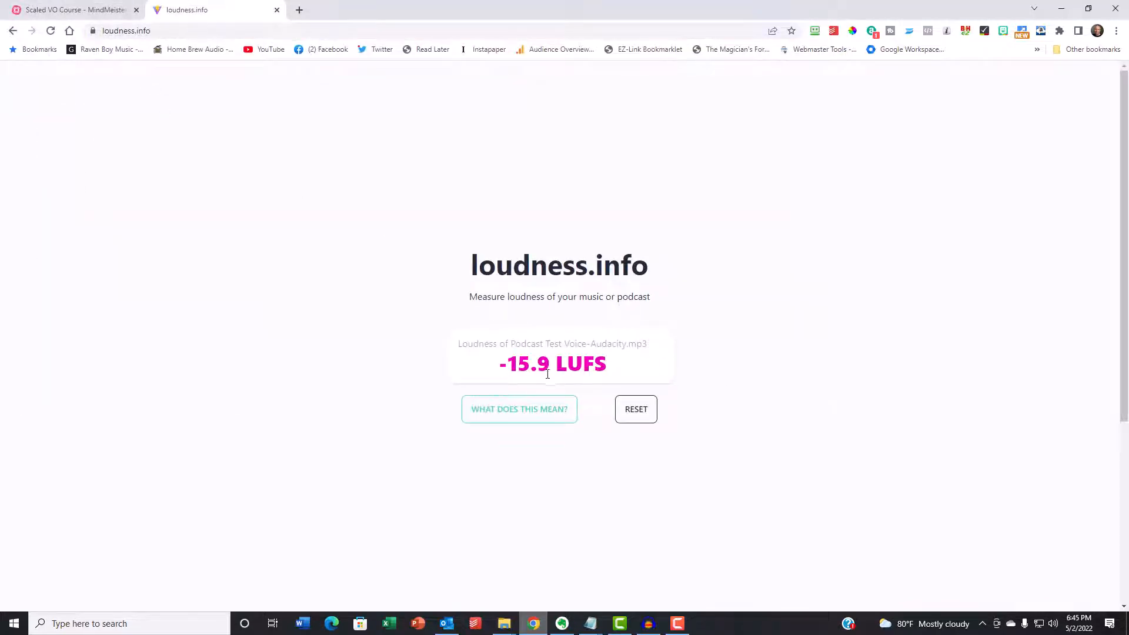
pyautogui.moveTo(709, 365)
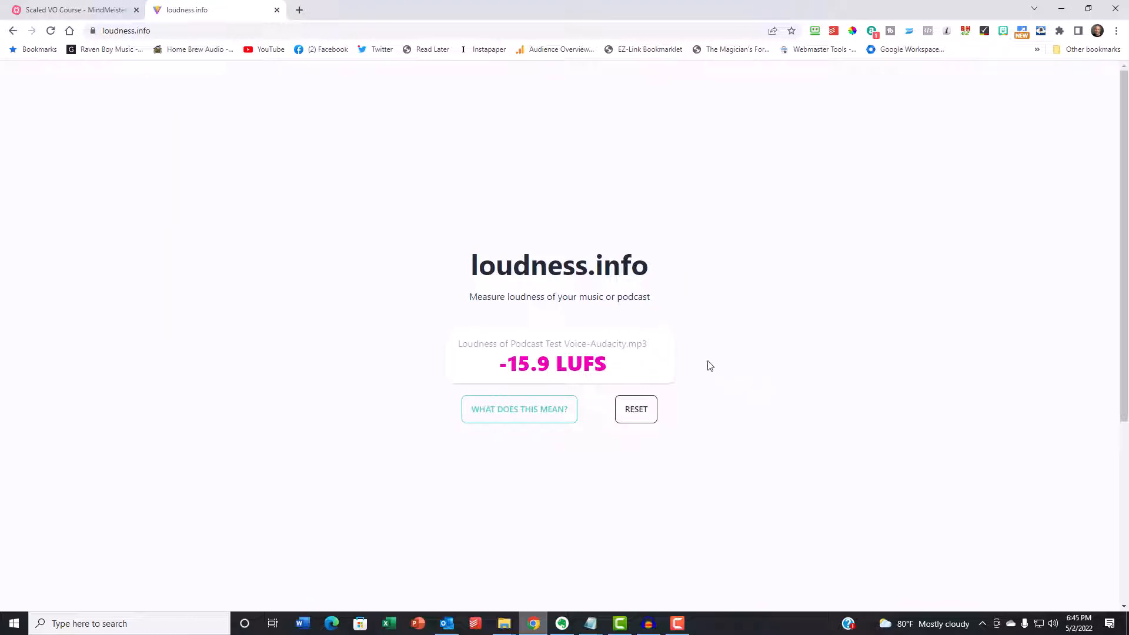
pyautogui.moveTo(709, 482)
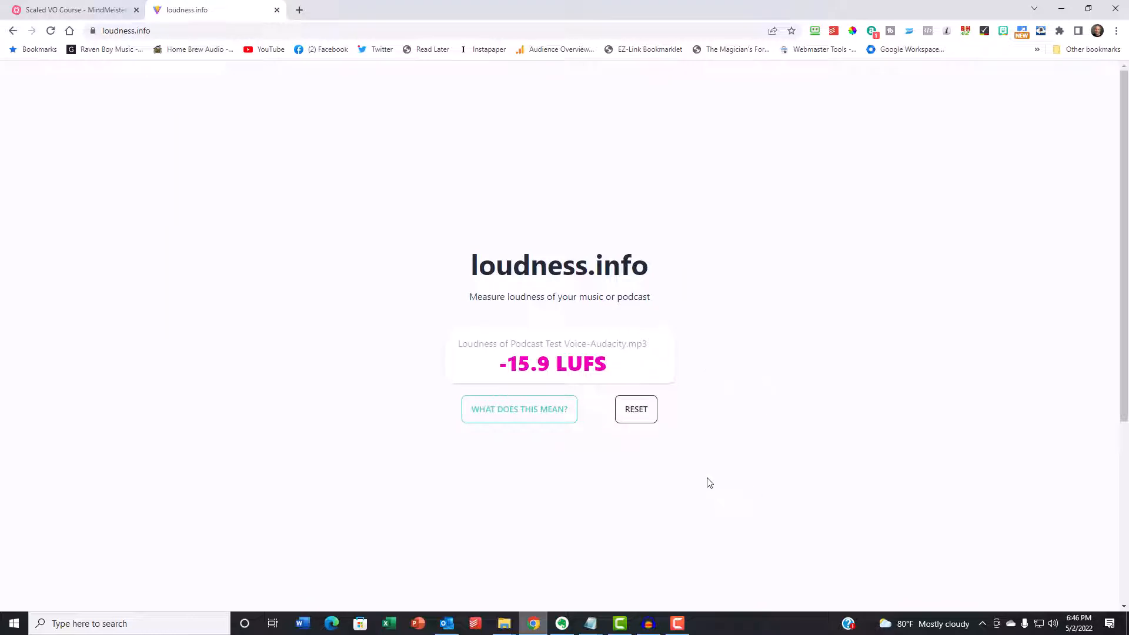
pyautogui.moveTo(708, 498)
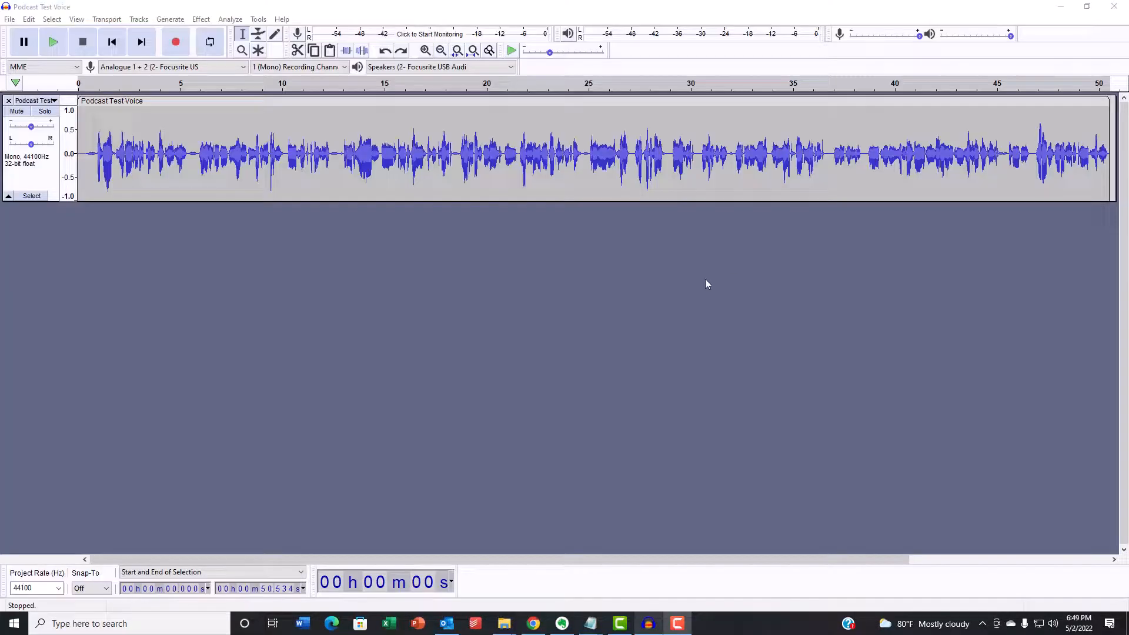
pyautogui.moveTo(680, 294)
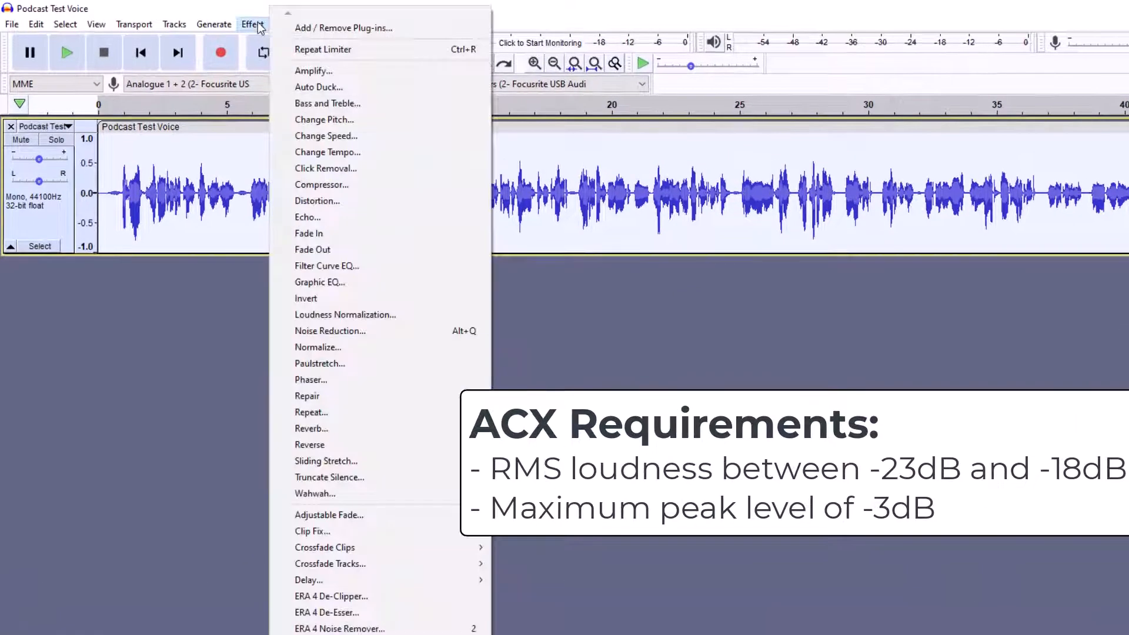
# Step: Apply Loudness Normalization in RMS mode at -18.0 dB
pyautogui.click(345, 314)
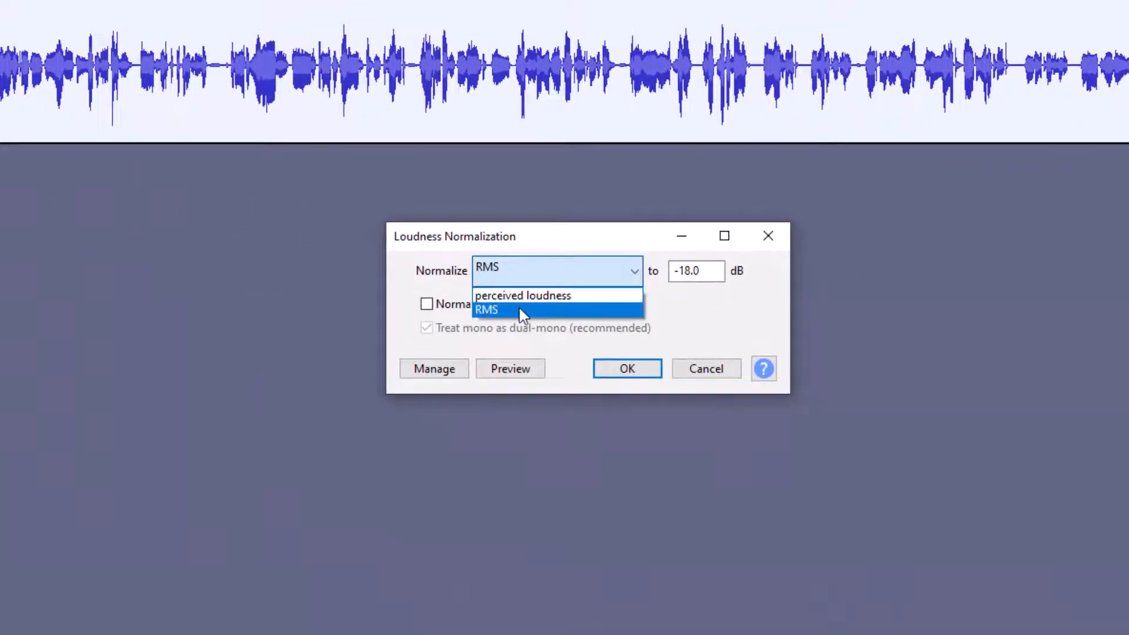
pyautogui.click(487, 309)
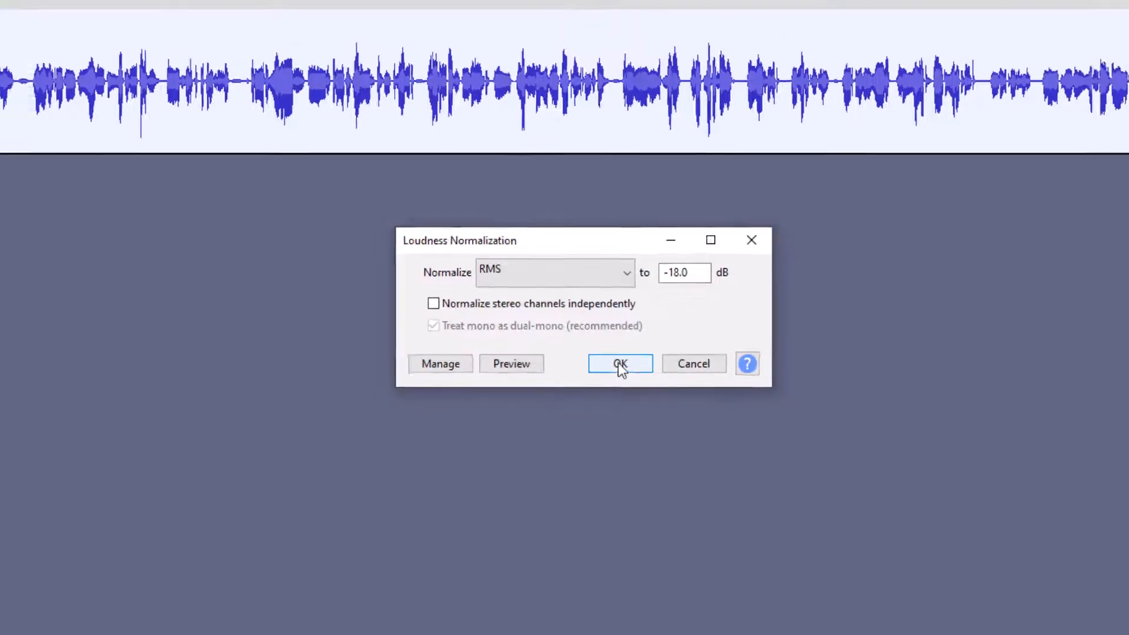
pyautogui.click(619, 363)
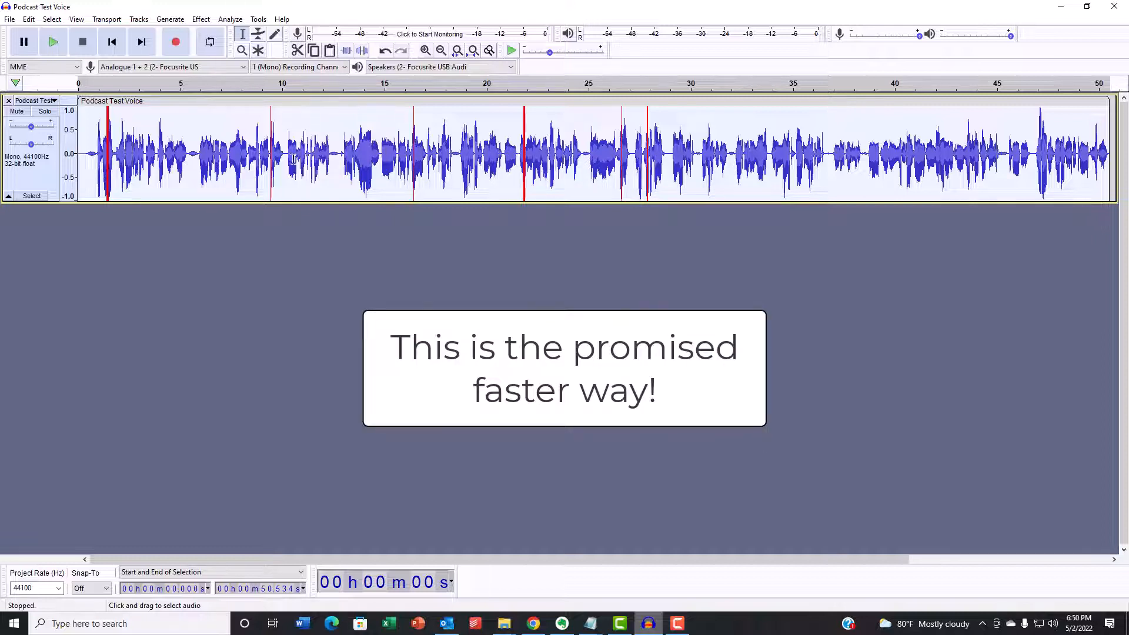
pyautogui.moveTo(333, 232)
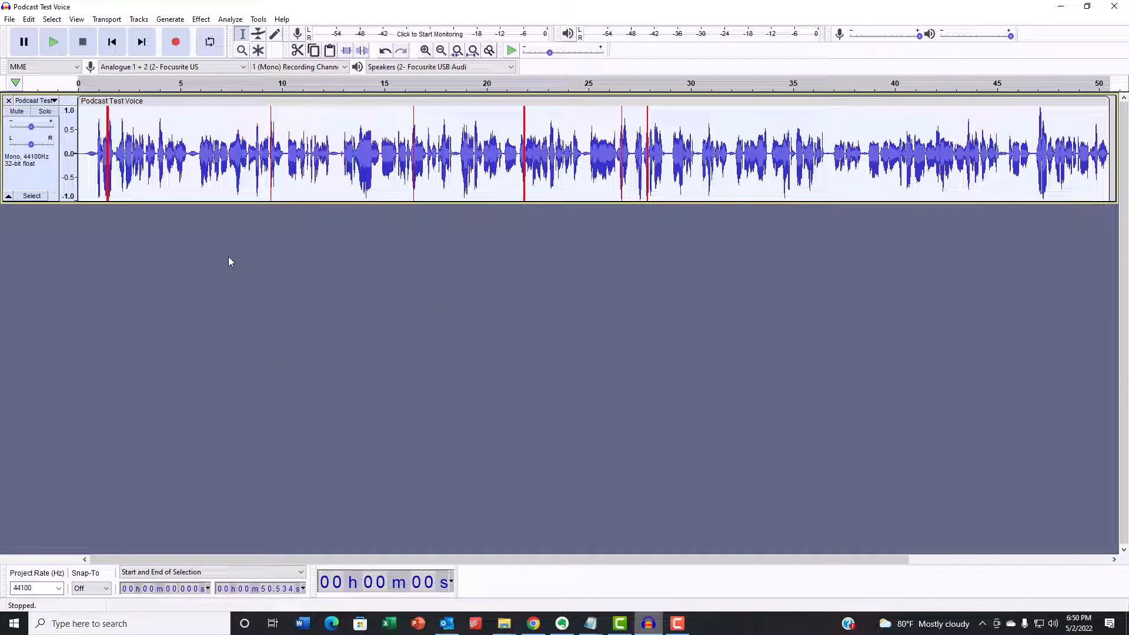
# Step: Apply a soft Limiter at -3.00 dB with 10 ms hold and no make-up gain
pyautogui.click(385, 151)
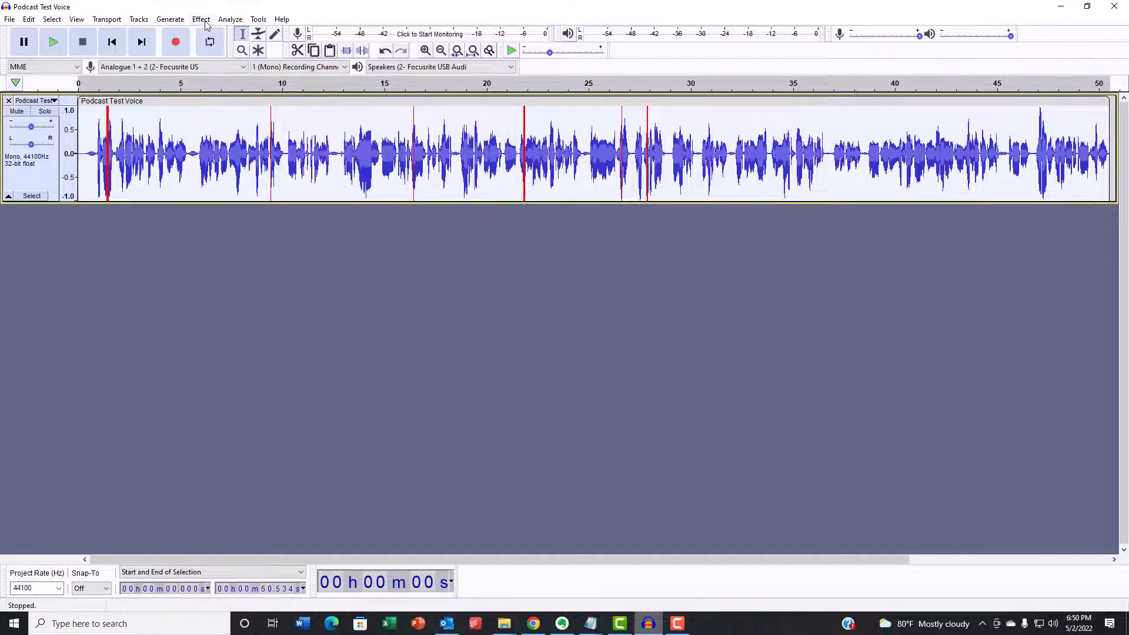
pyautogui.click(201, 18)
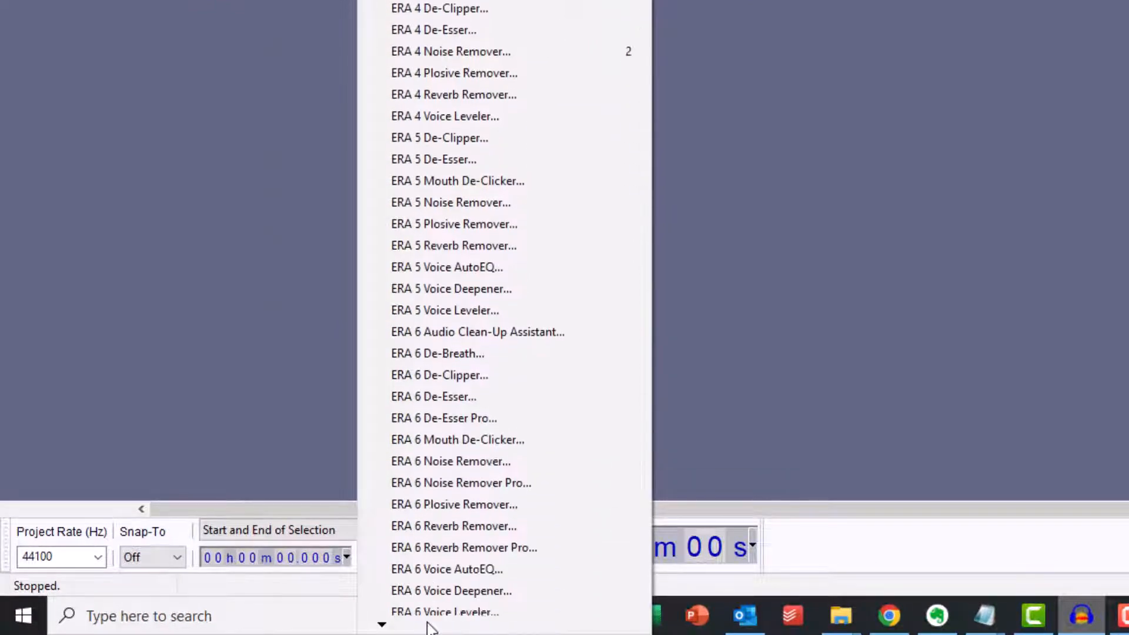
pyautogui.scroll(-3)
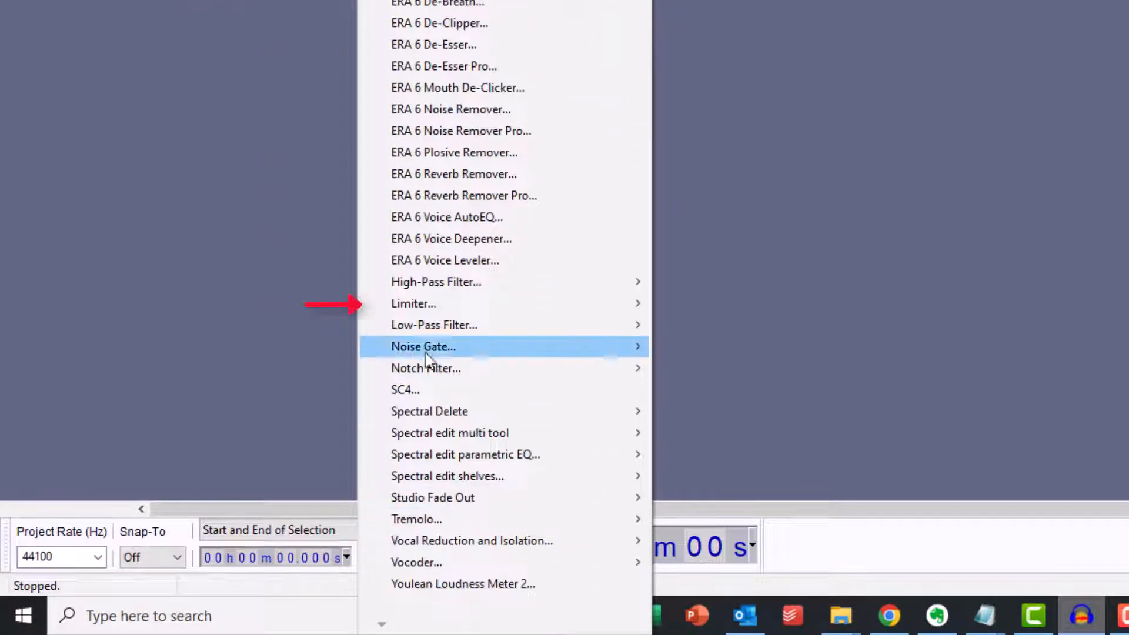
pyautogui.click(414, 304)
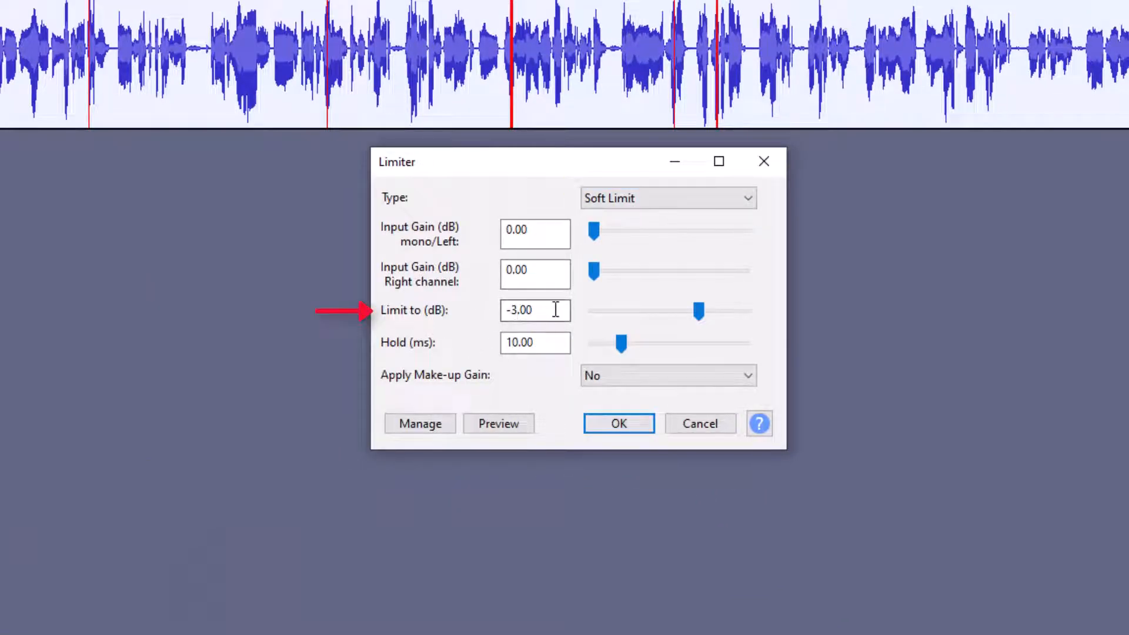
pyautogui.click(617, 424)
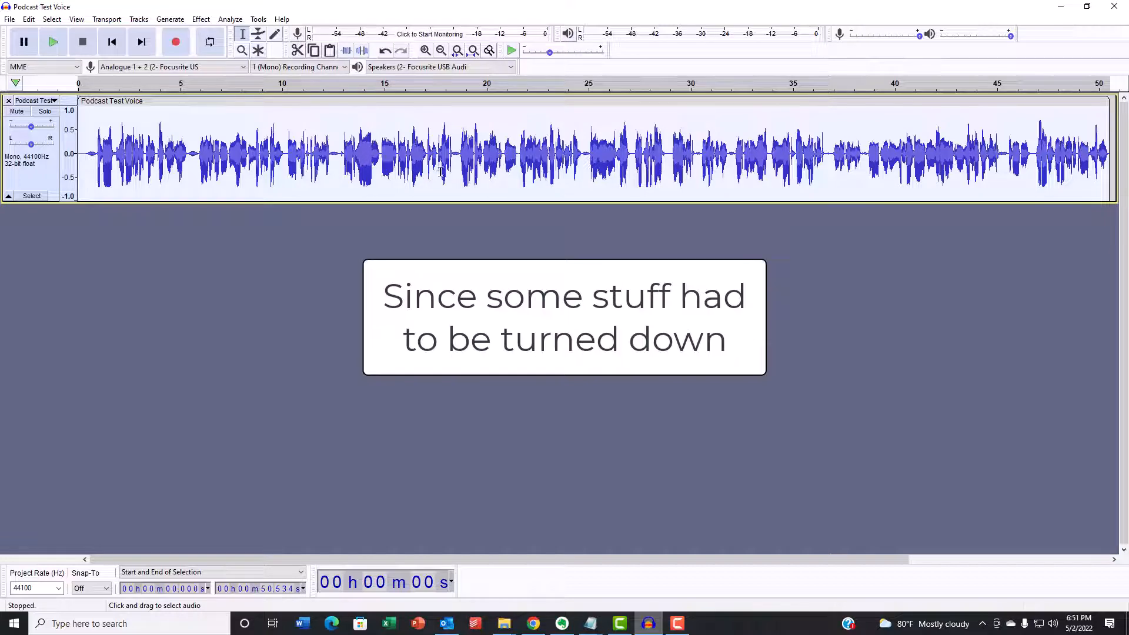
# Step: Export the MP3 over the existing 'Podcast Test Voice-Audacity audiobook' file
pyautogui.click(9, 18)
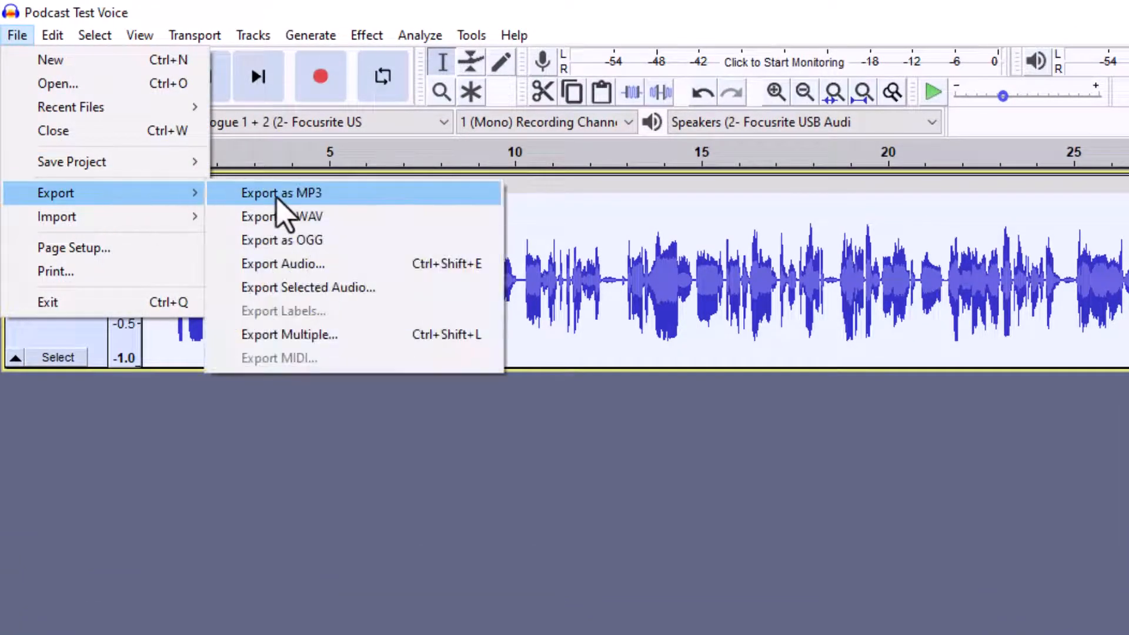
pyautogui.click(282, 192)
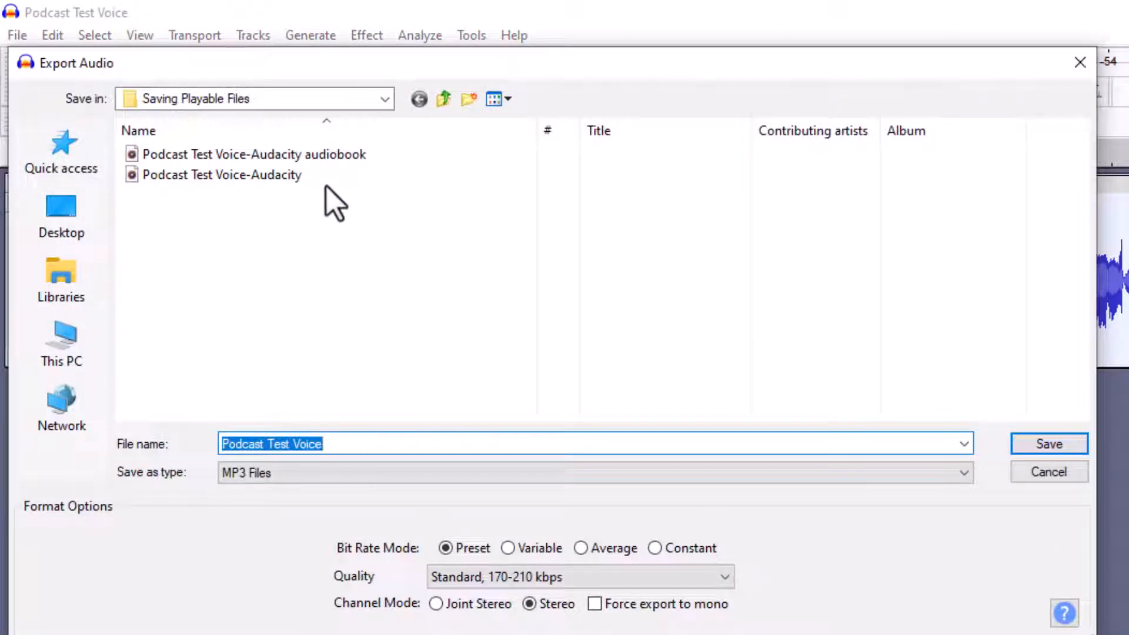
pyautogui.click(253, 154)
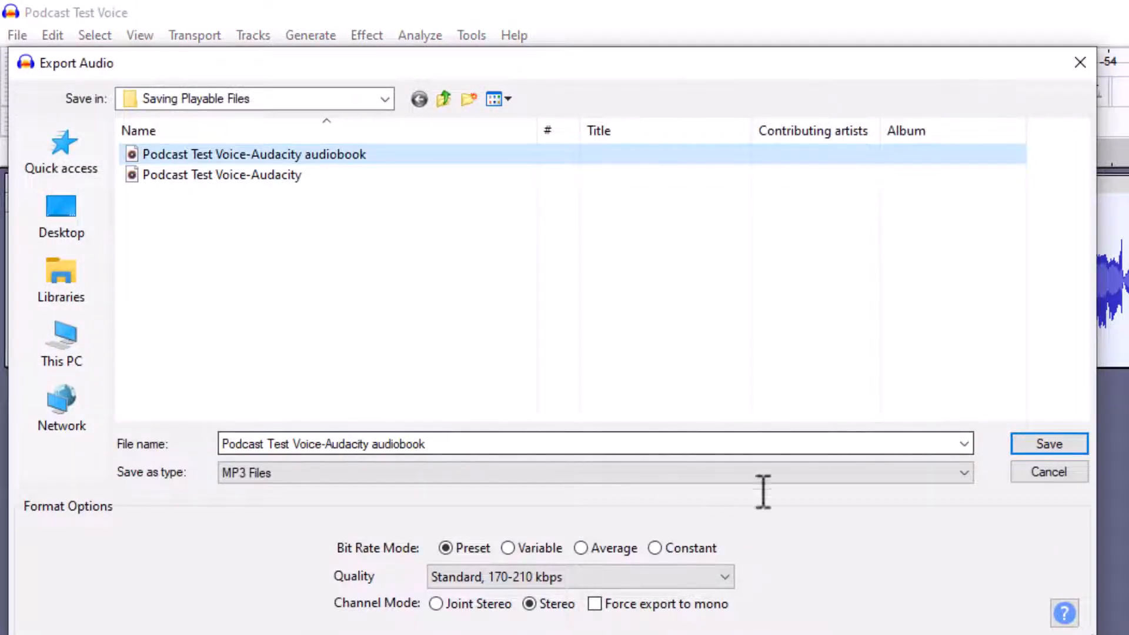
pyautogui.click(1048, 443)
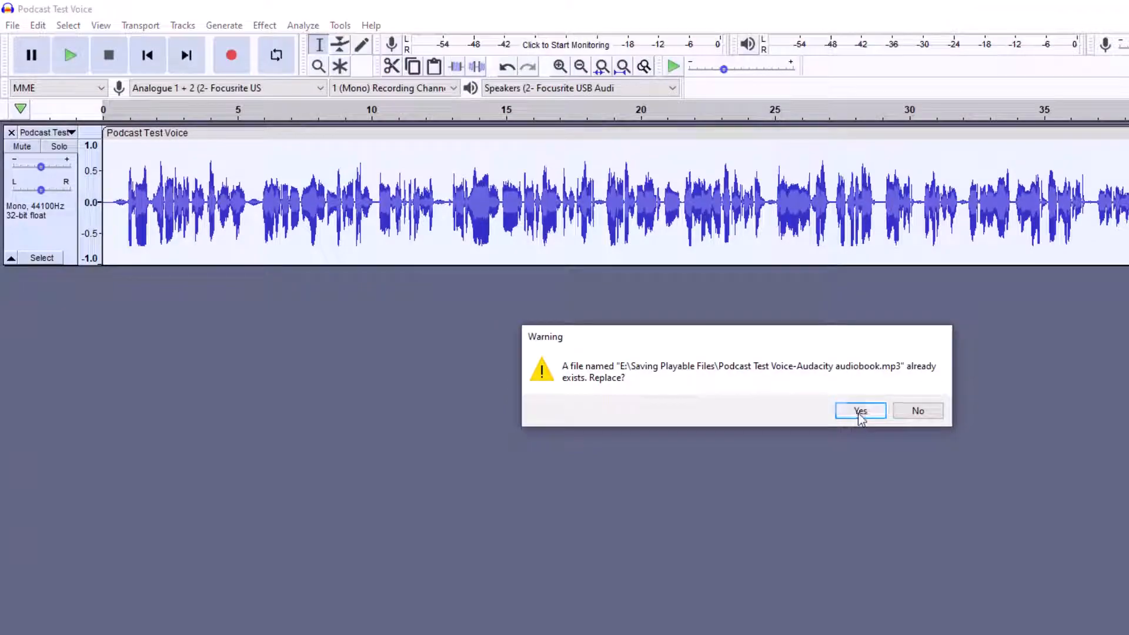
pyautogui.click(860, 410)
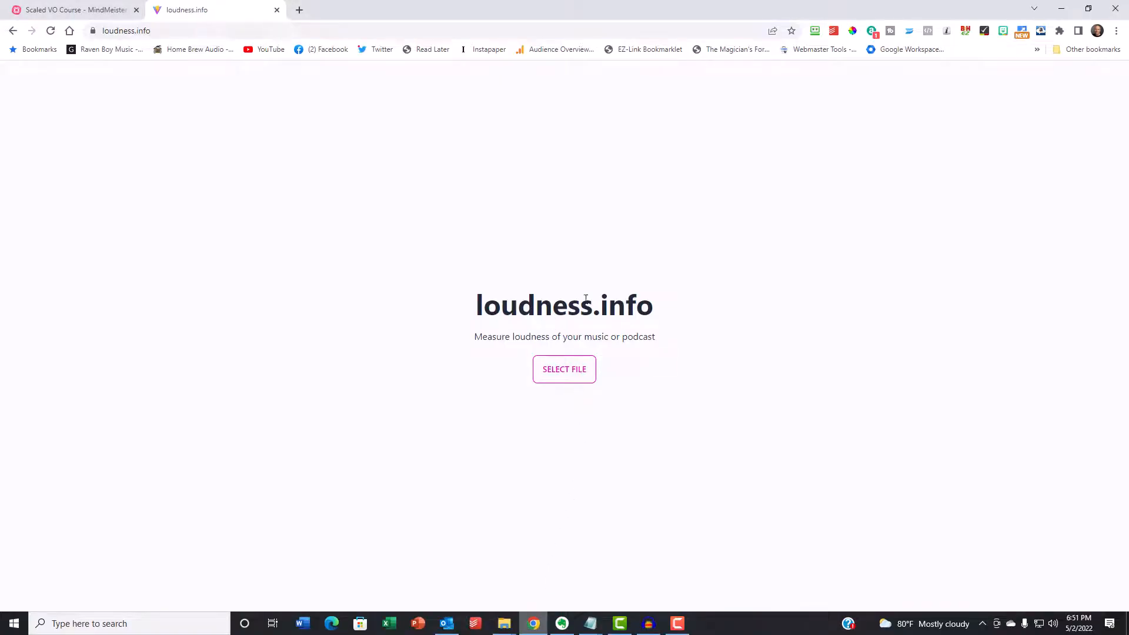
# Step: Measure the audiobook MP3 in loudness.info (about -18.4 dB), then return to Audacity
pyautogui.click(563, 369)
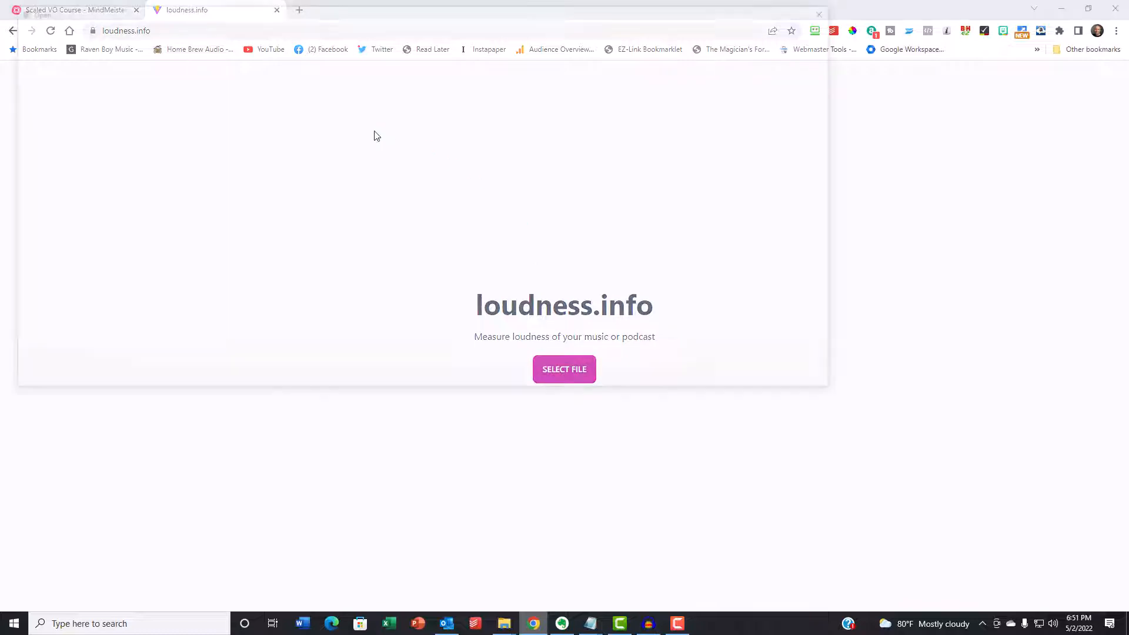
pyautogui.click(564, 369)
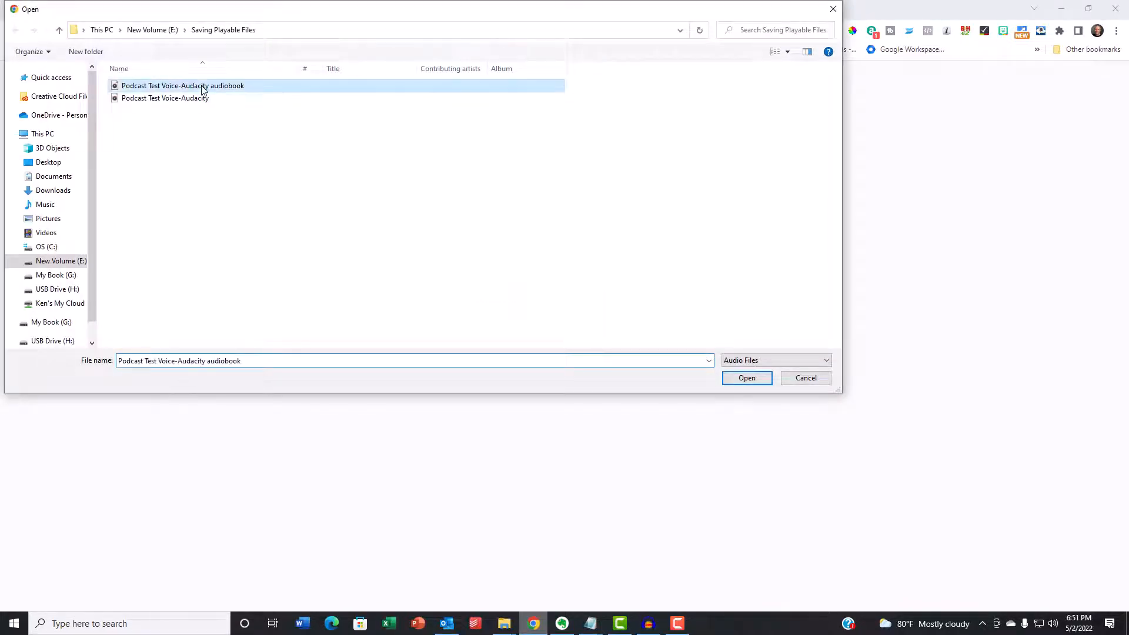
pyautogui.click(747, 377)
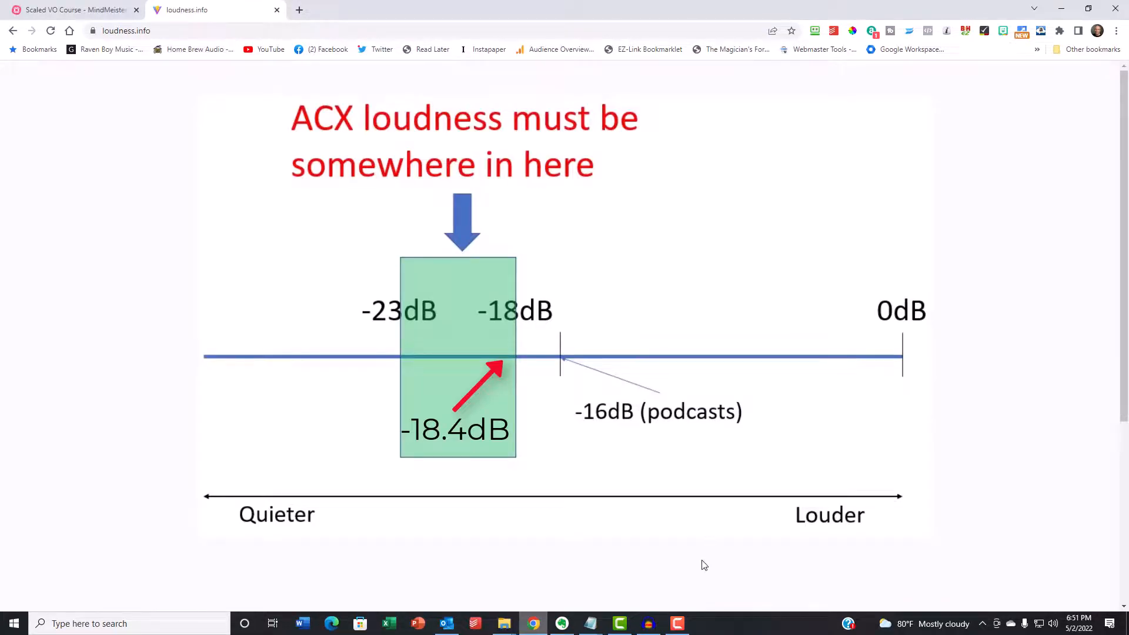
pyautogui.click(647, 623)
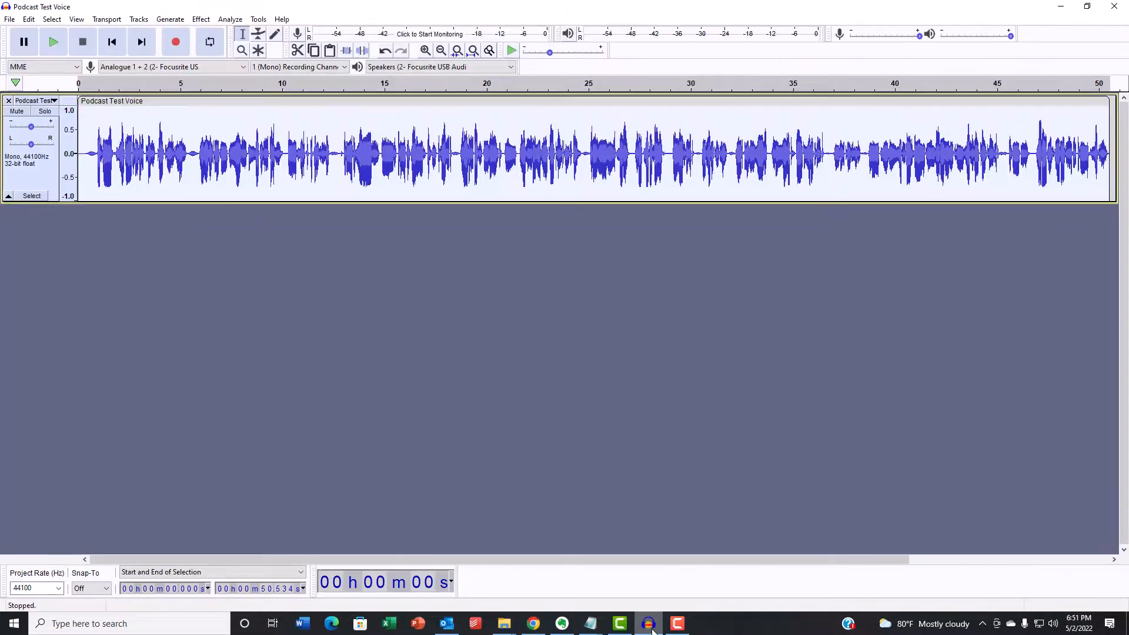